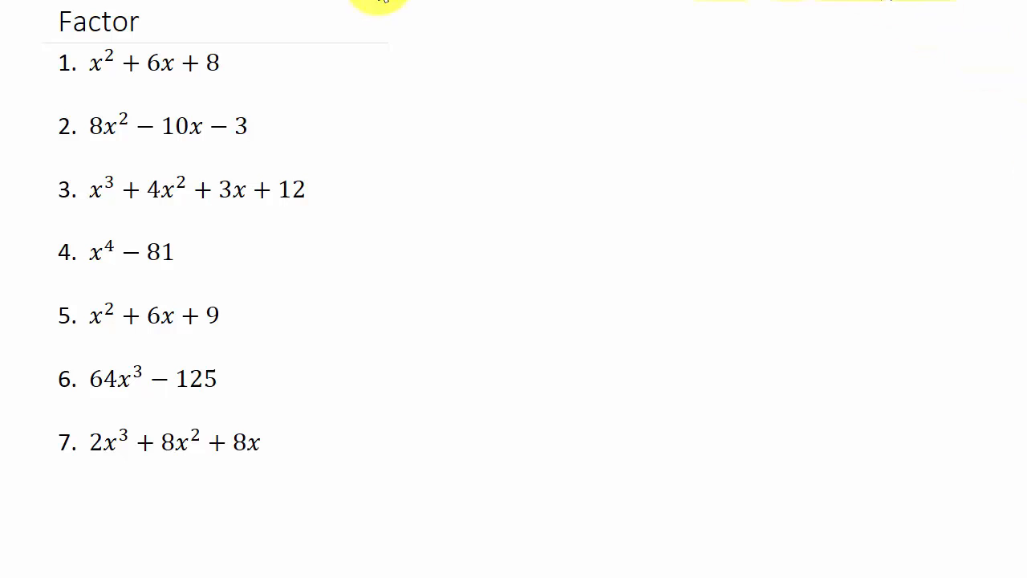
pyautogui.moveTo(501, 285)
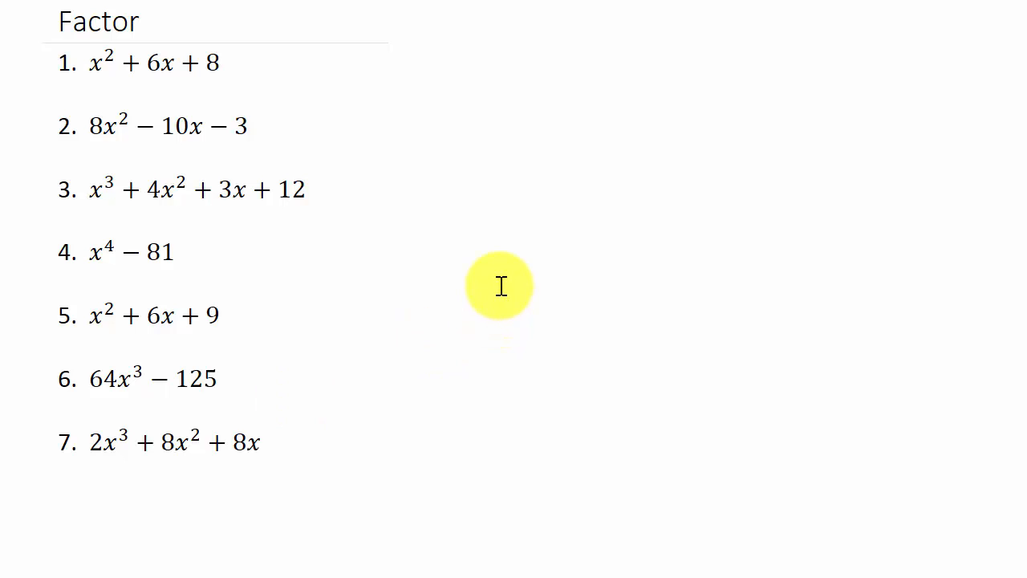
pyautogui.moveTo(542, 319)
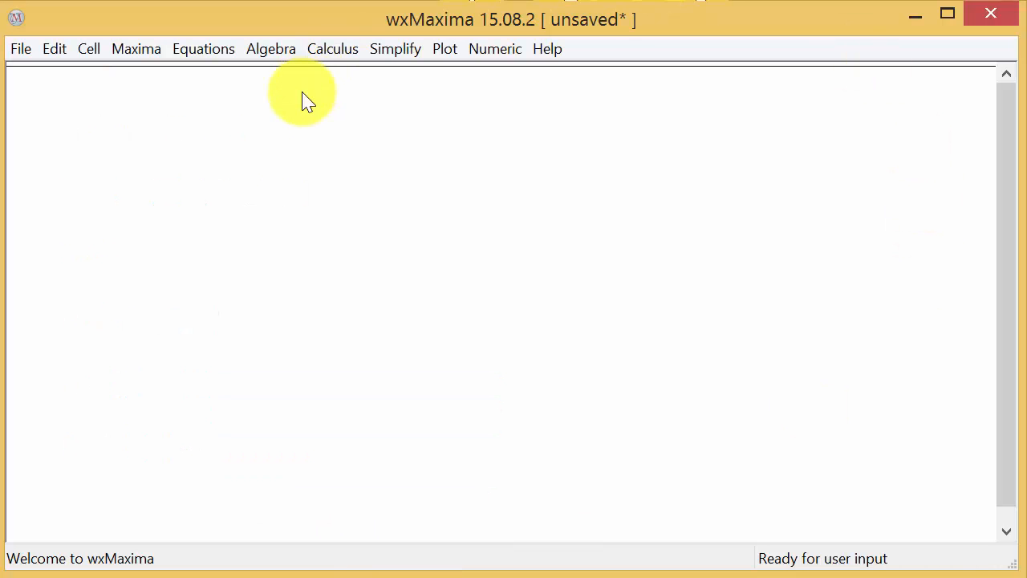
pyautogui.moveTo(201, 99)
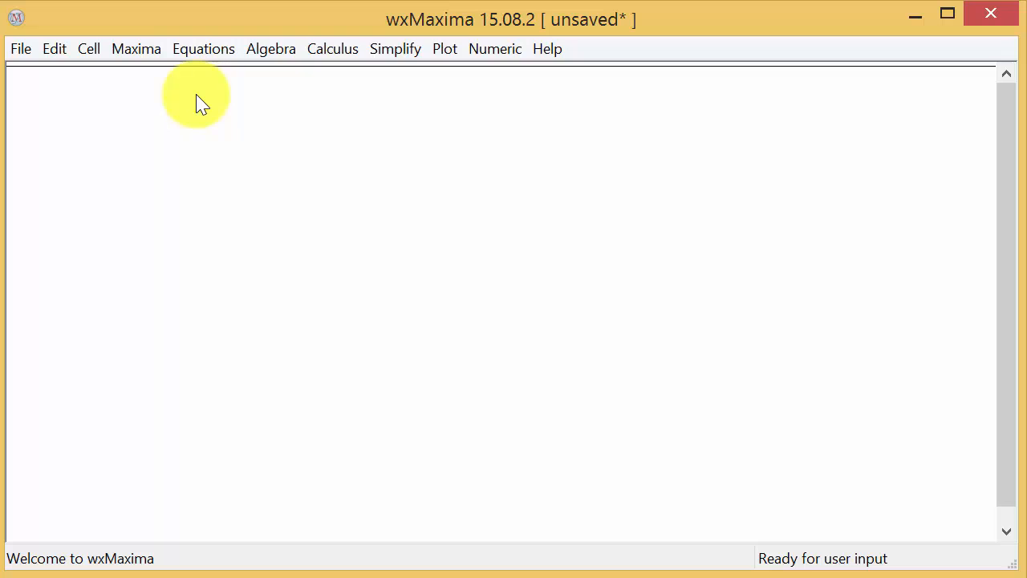
# - Enter factor(x^2+6*x+8) in a new cell to factor the quadratic
pyautogui.write('factor')
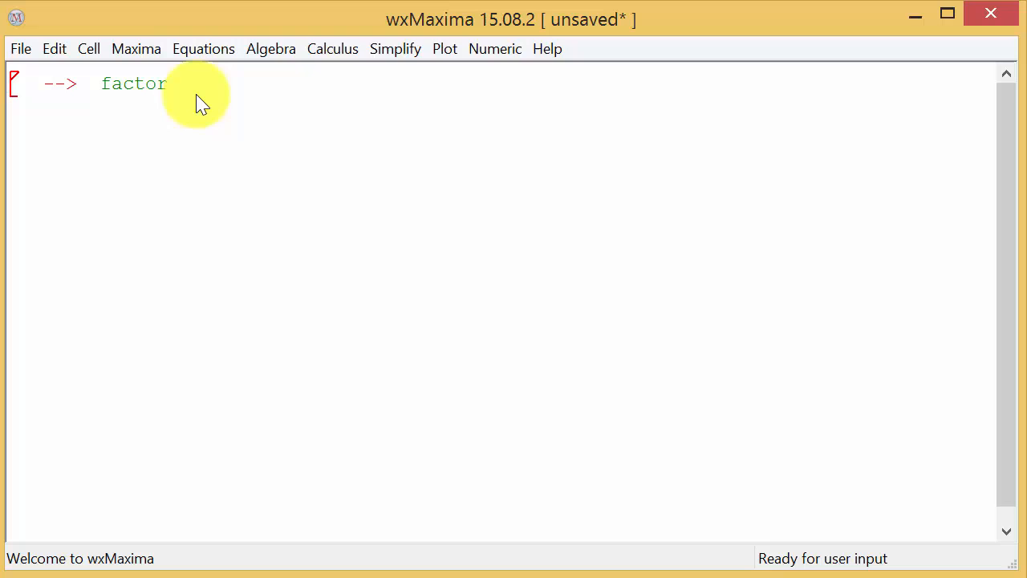
pyautogui.write('()')
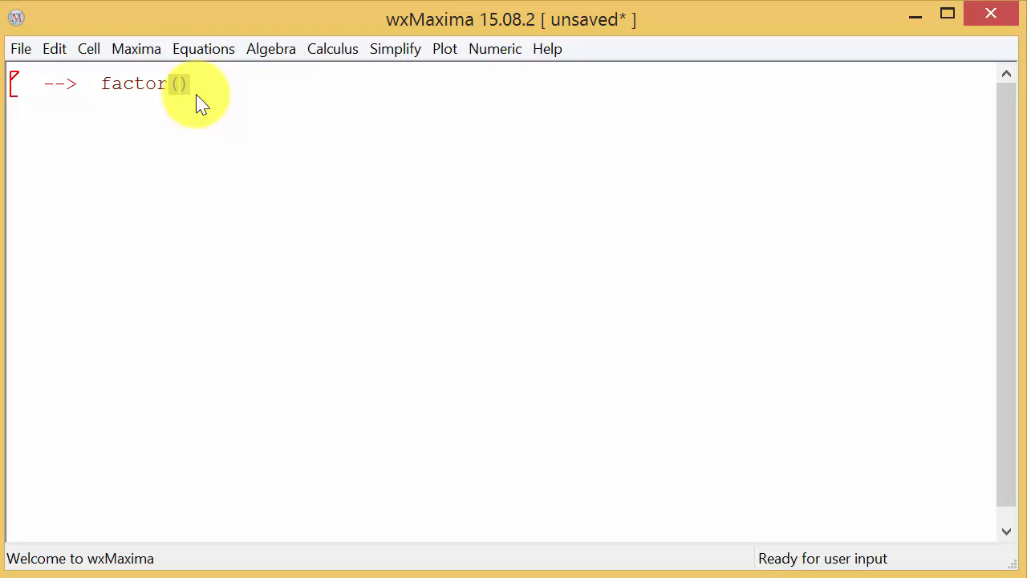
pyautogui.write('x')
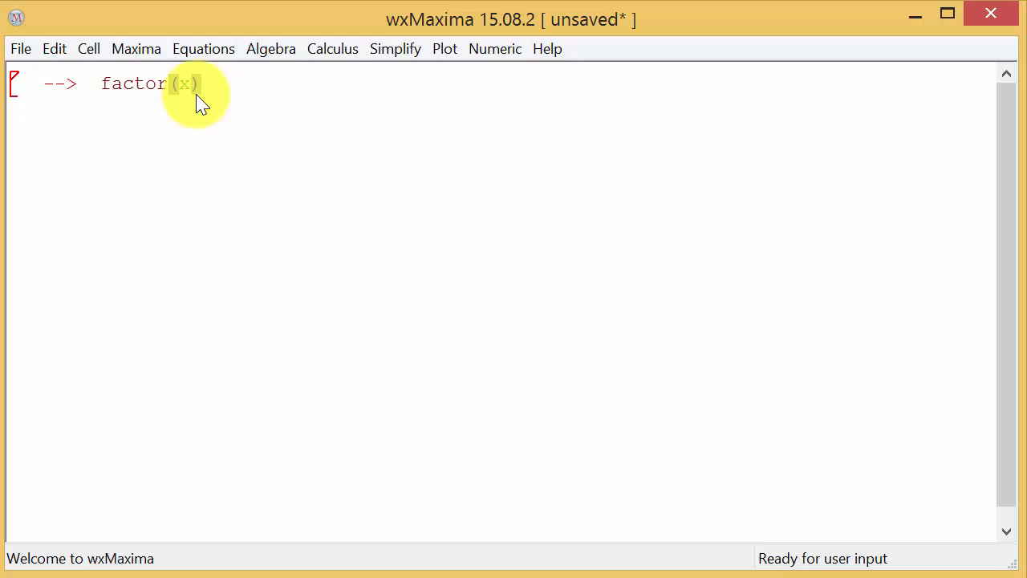
pyautogui.write('^2')
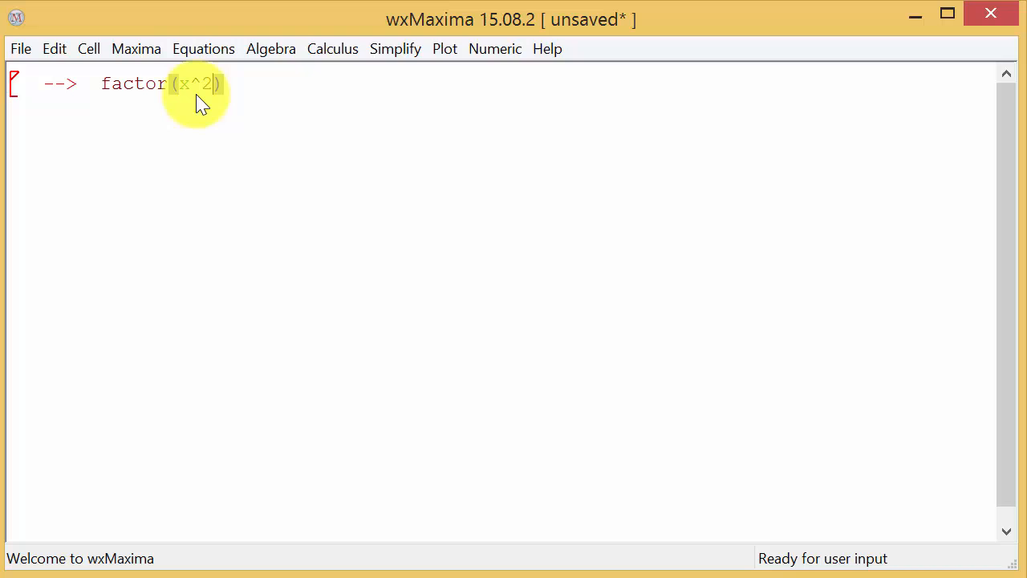
pyautogui.write('+6')
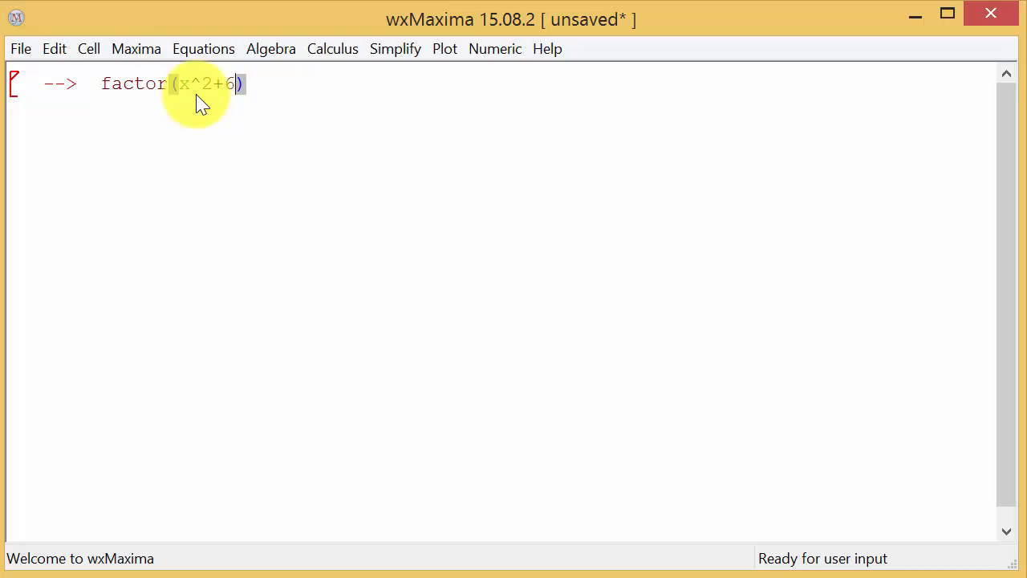
pyautogui.write('x')
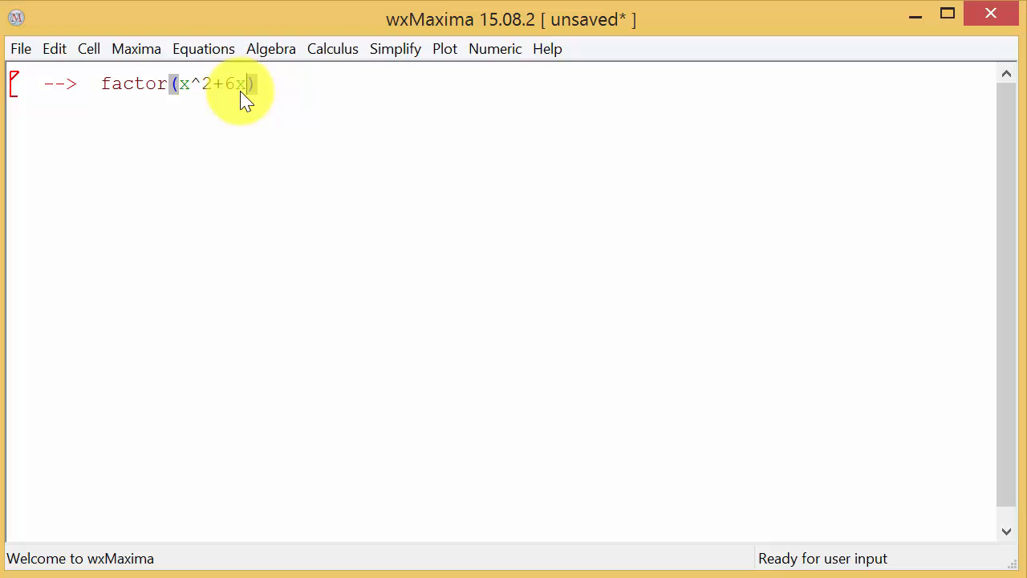
pyautogui.write('+8')
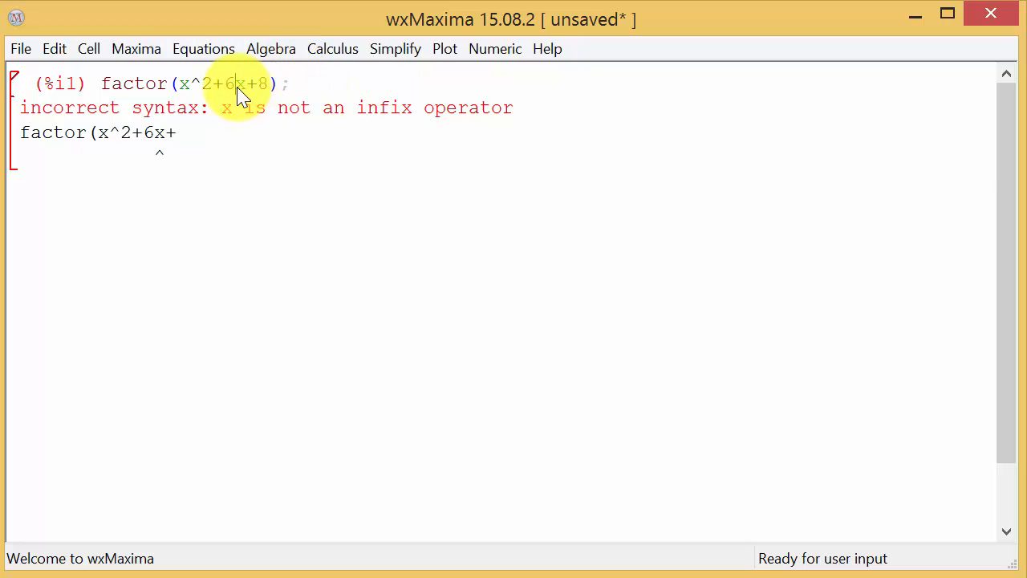
pyautogui.moveTo(289, 144)
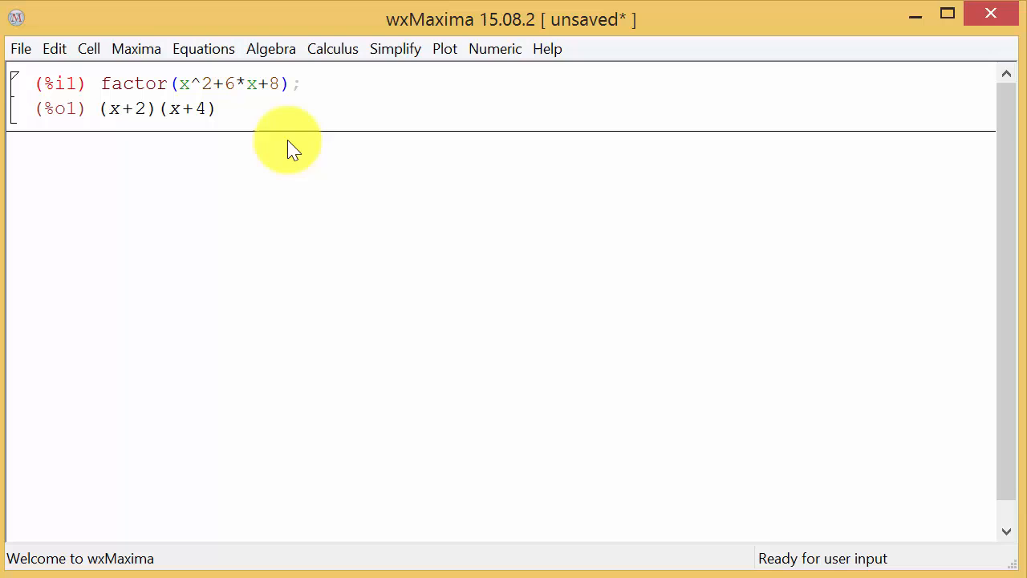
# - Enter factor(8*x^2-10*x-3), getting (2x-3)(4x+1), and begin the next factor command
pyautogui.write('factor')
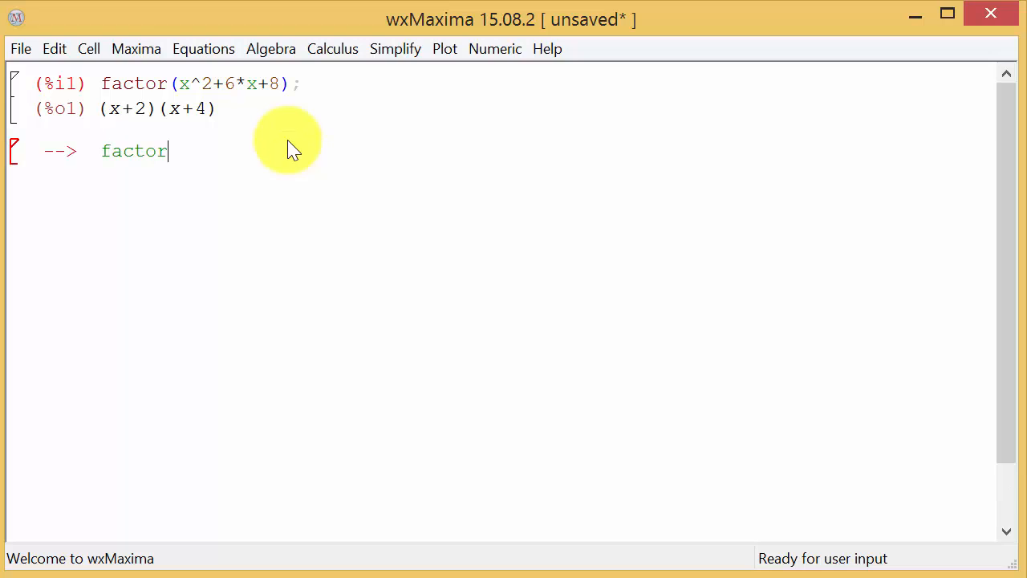
pyautogui.write('()')
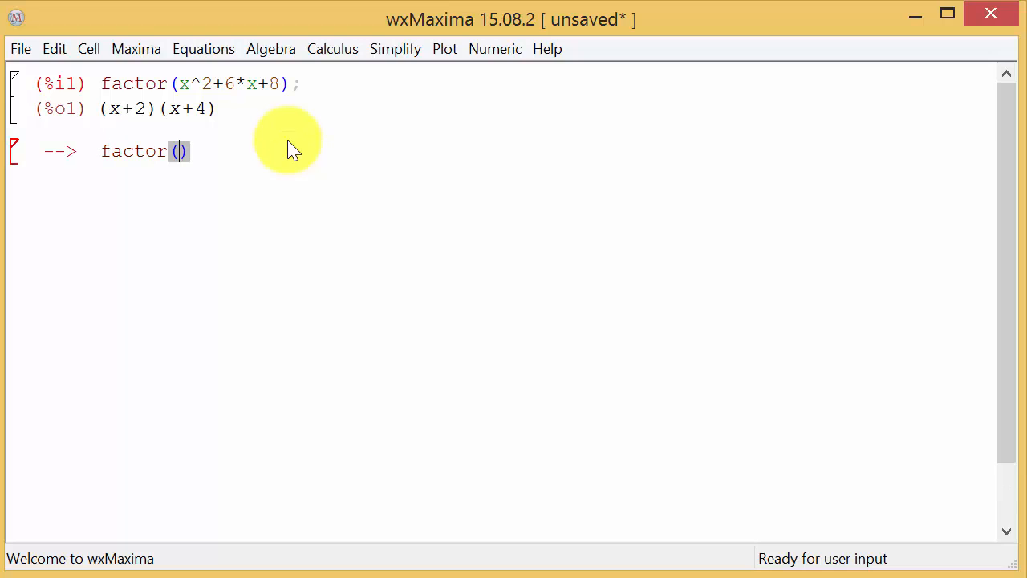
pyautogui.write('8')
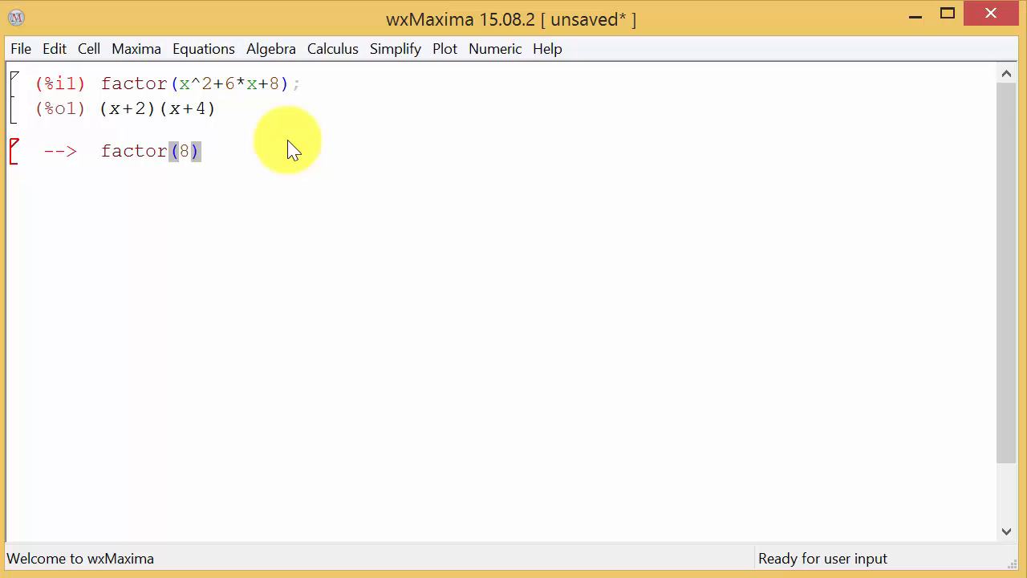
pyautogui.write('*x')
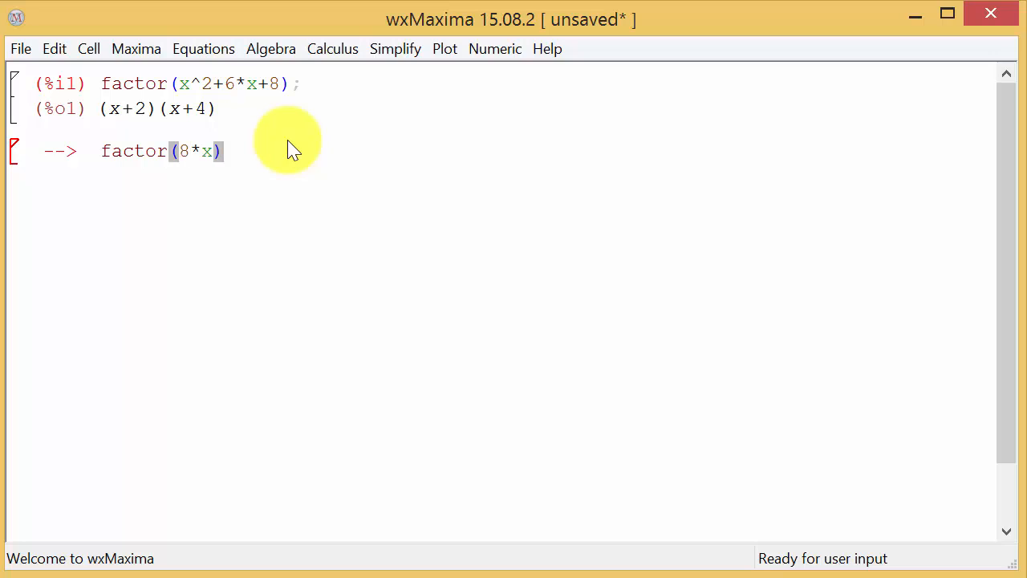
pyautogui.write('^2')
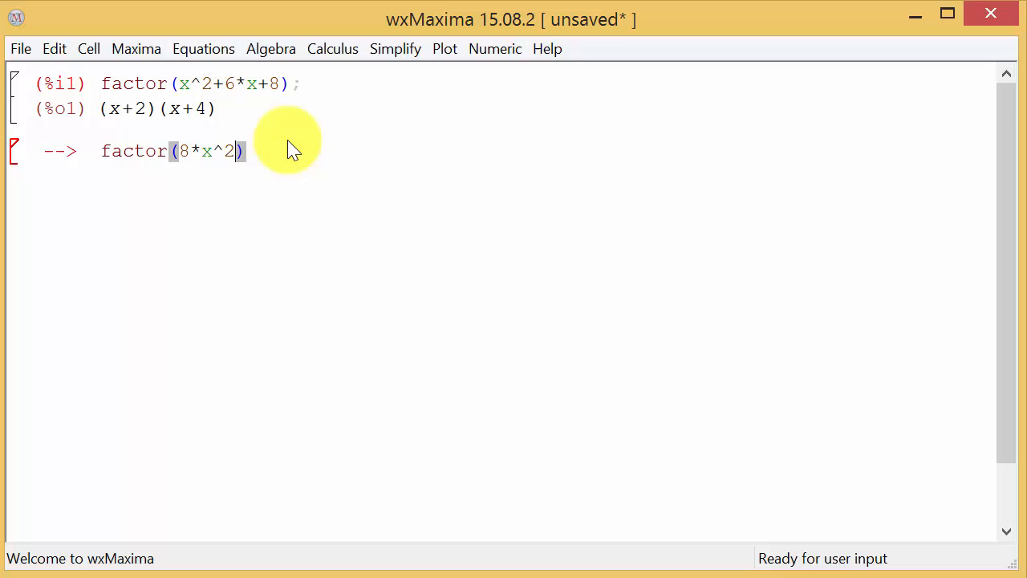
pyautogui.write('-10')
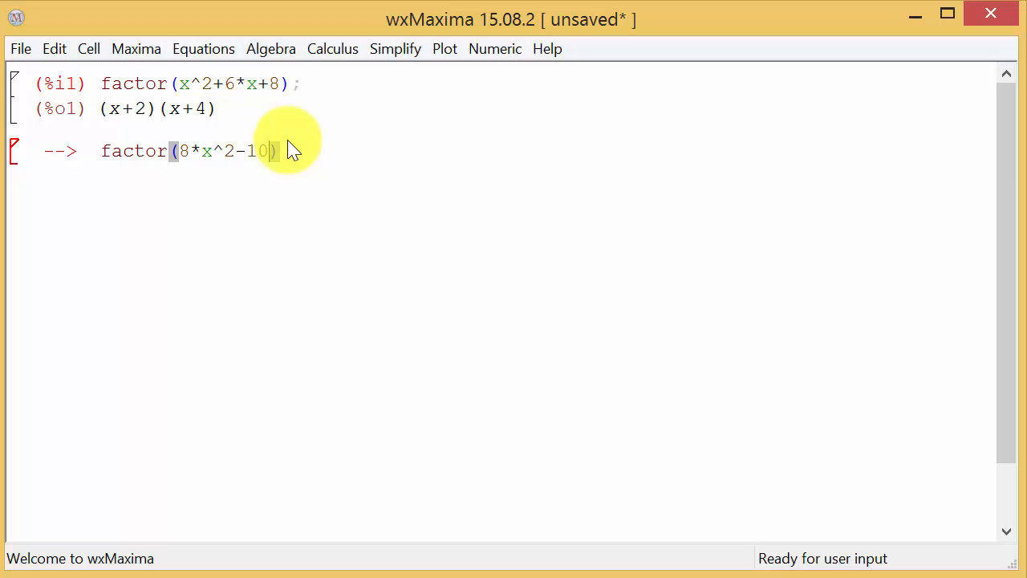
pyautogui.write('*')
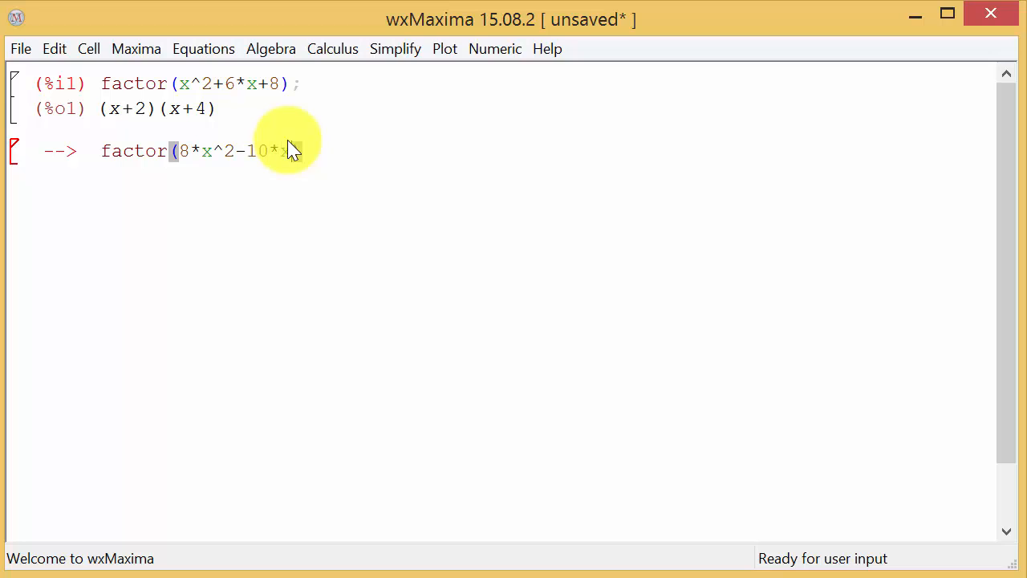
pyautogui.write('x)')
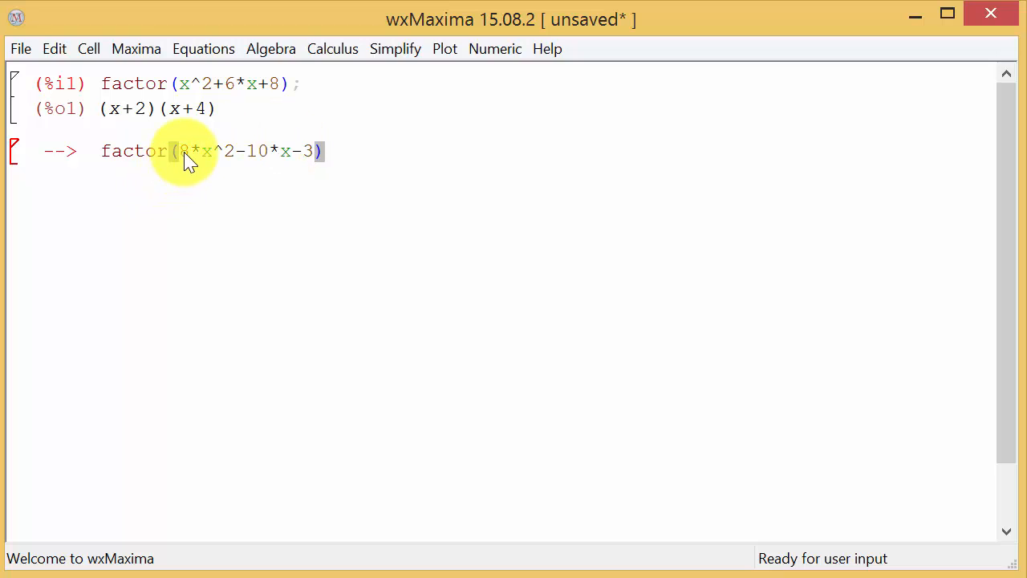
pyautogui.moveTo(195, 157)
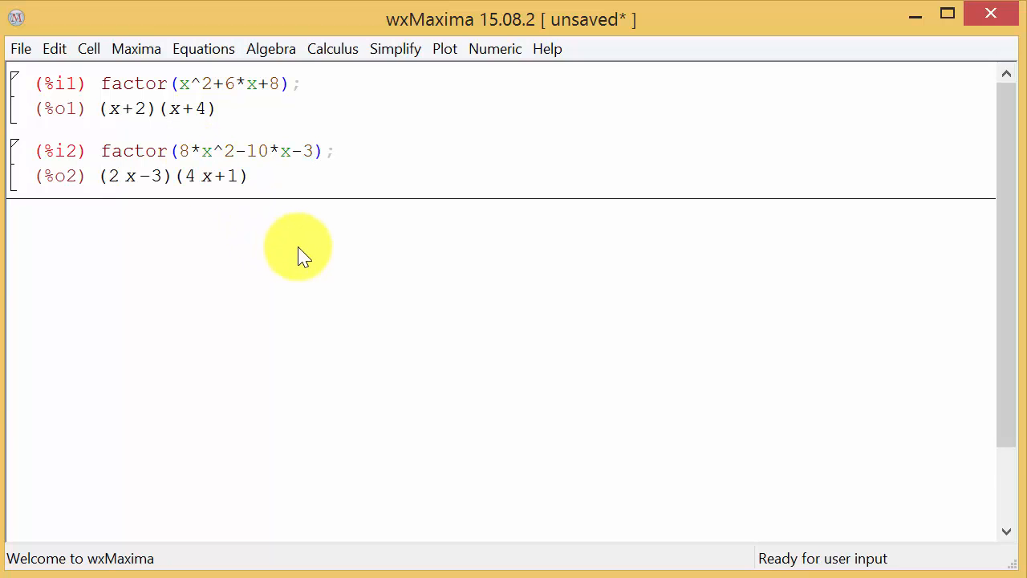
pyautogui.write('fac')
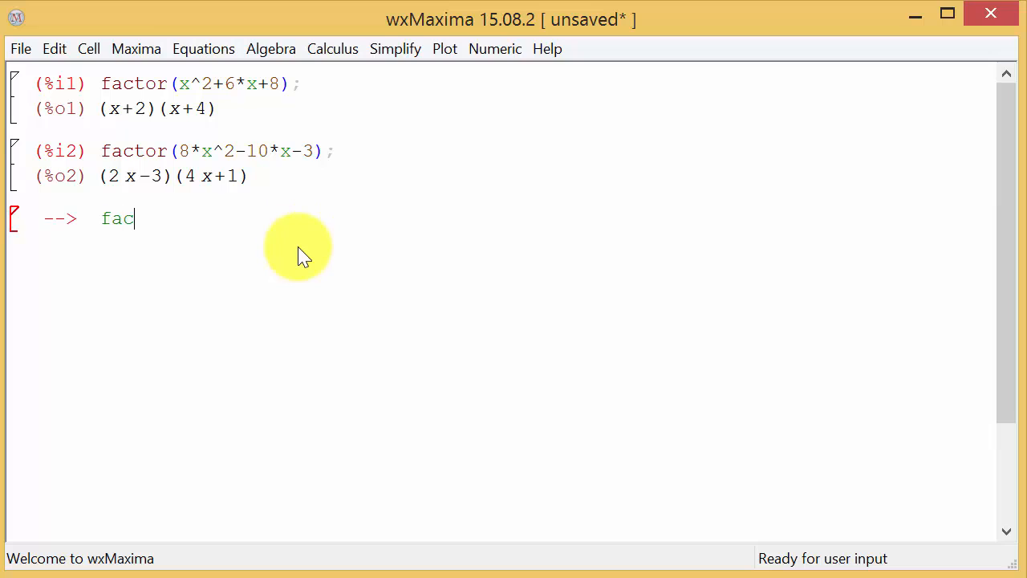
# - Complete factor(x^3+4*x^2+3*x+12) in the new cell, giving (x+4)(x^2+3)
pyautogui.write('tor()')
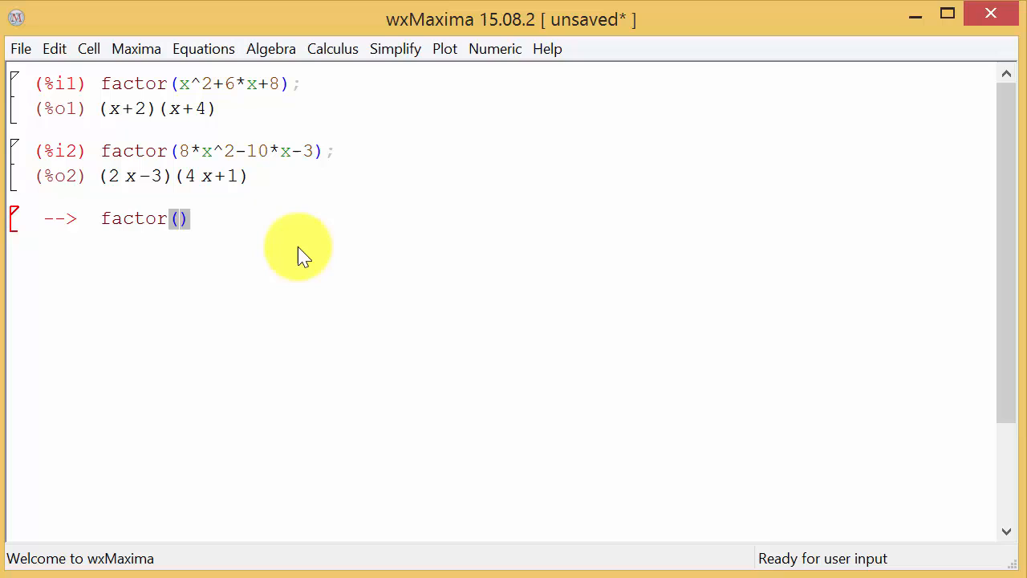
pyautogui.write('x^3')
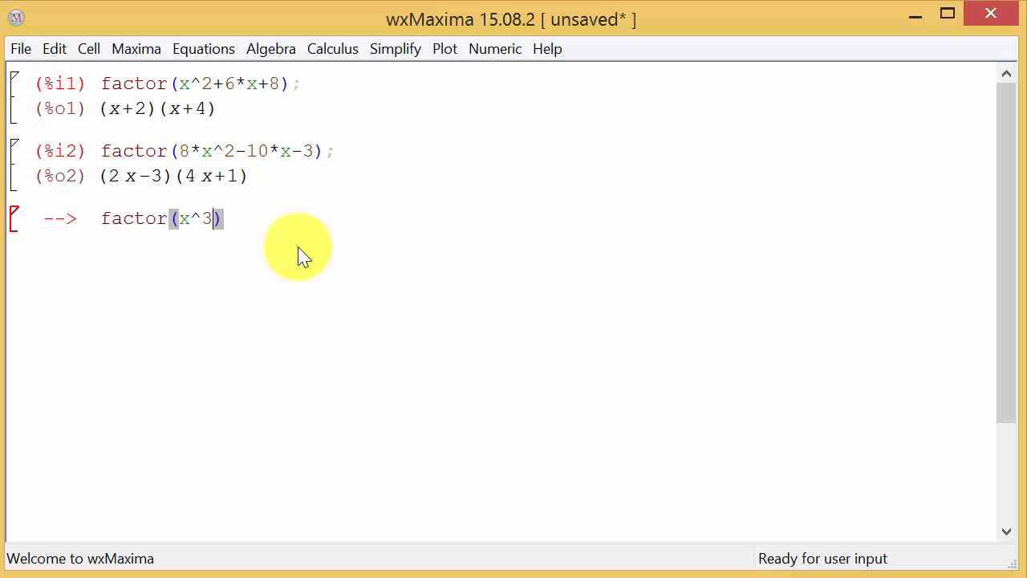
pyautogui.write('+')
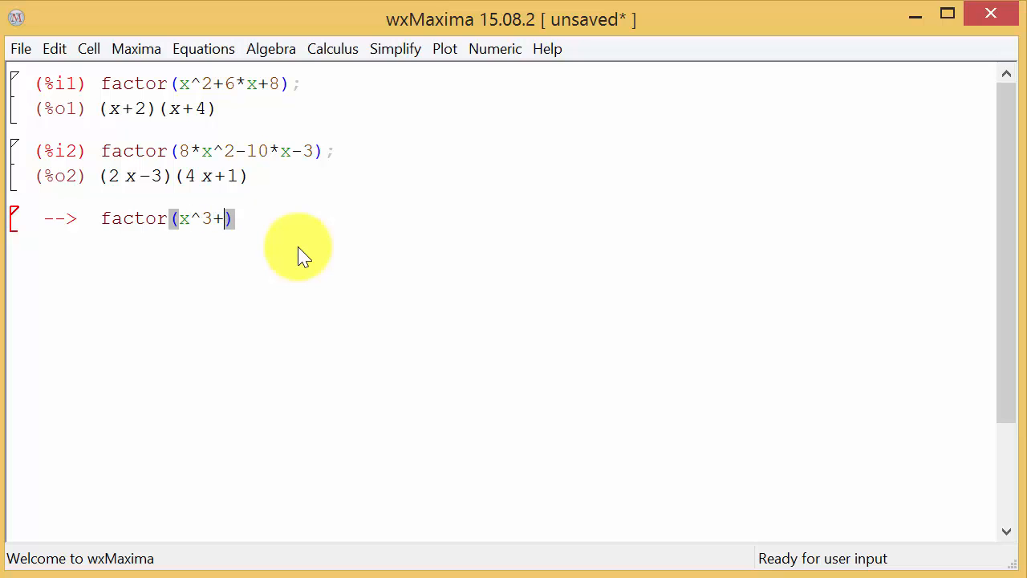
pyautogui.write('4*')
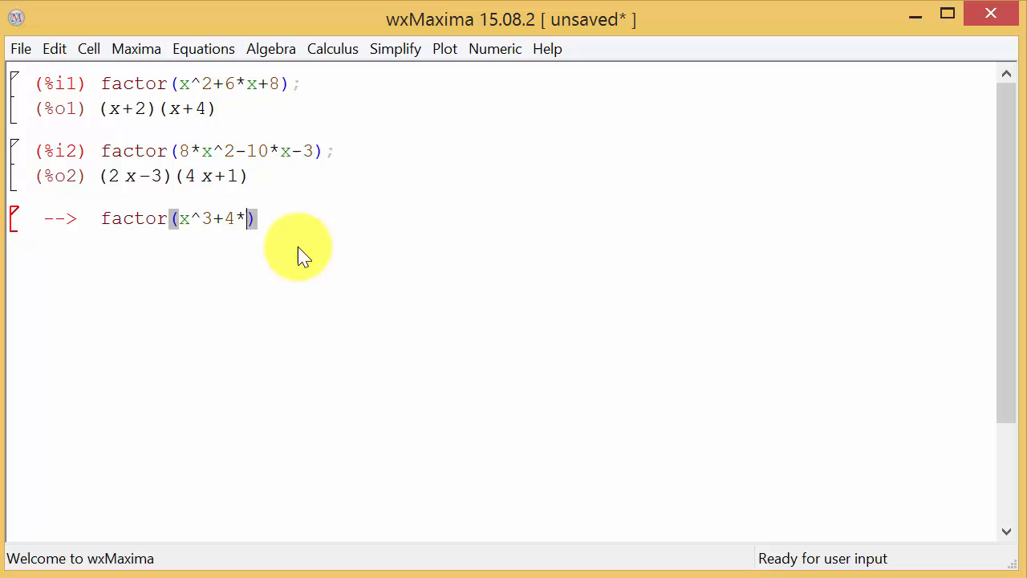
pyautogui.write('x')
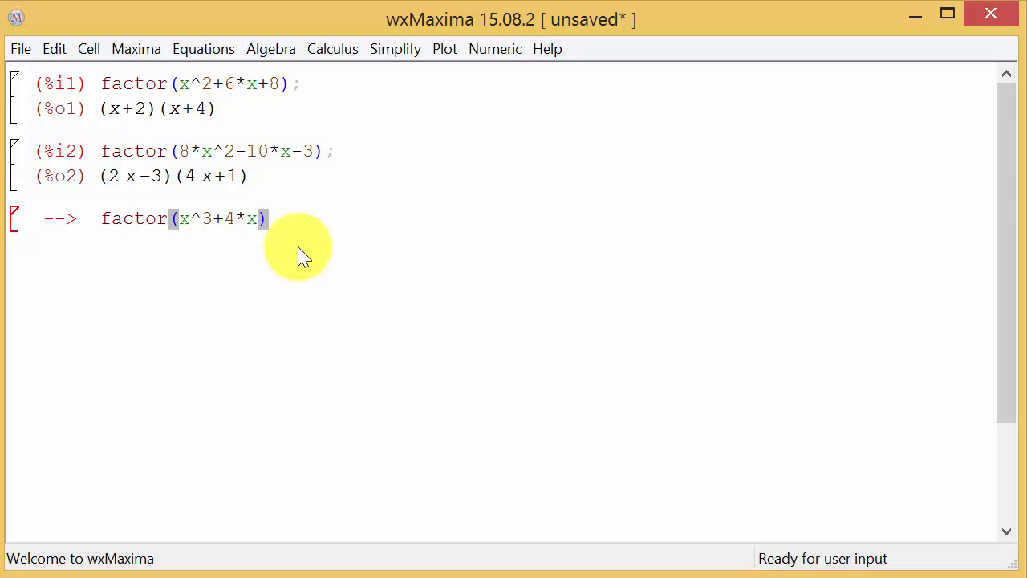
pyautogui.write('^2')
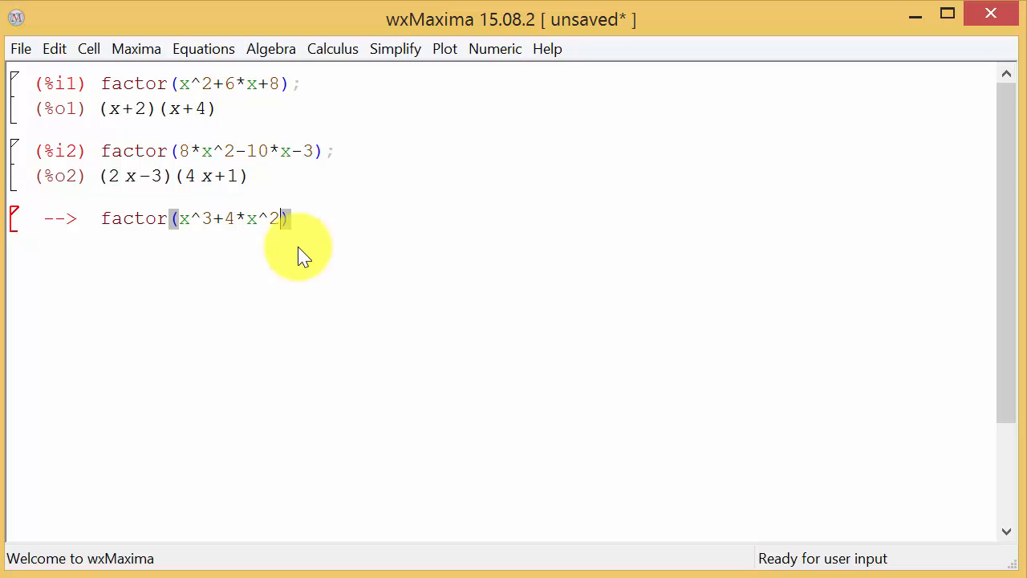
pyautogui.write('+3')
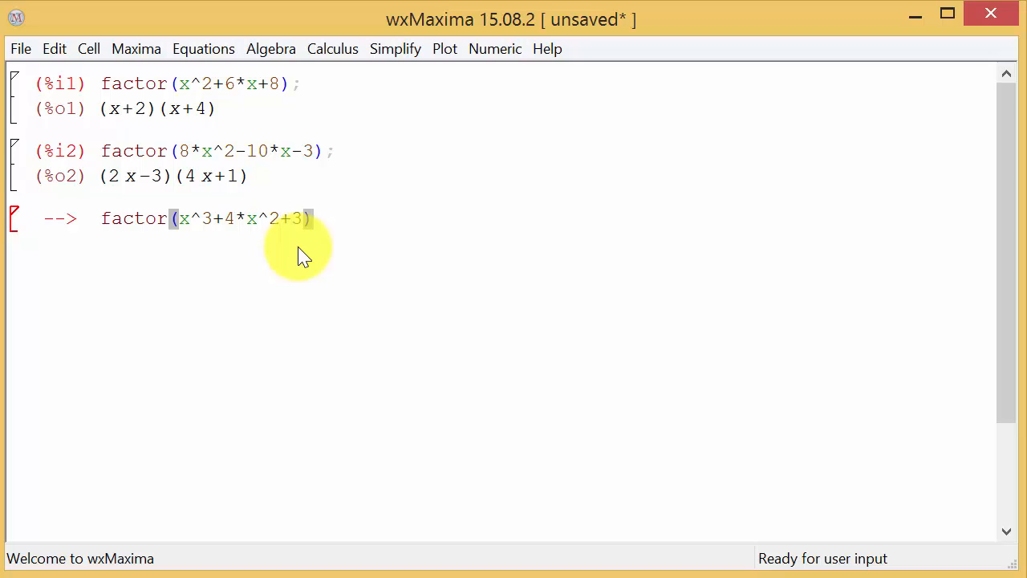
pyautogui.write('*x')
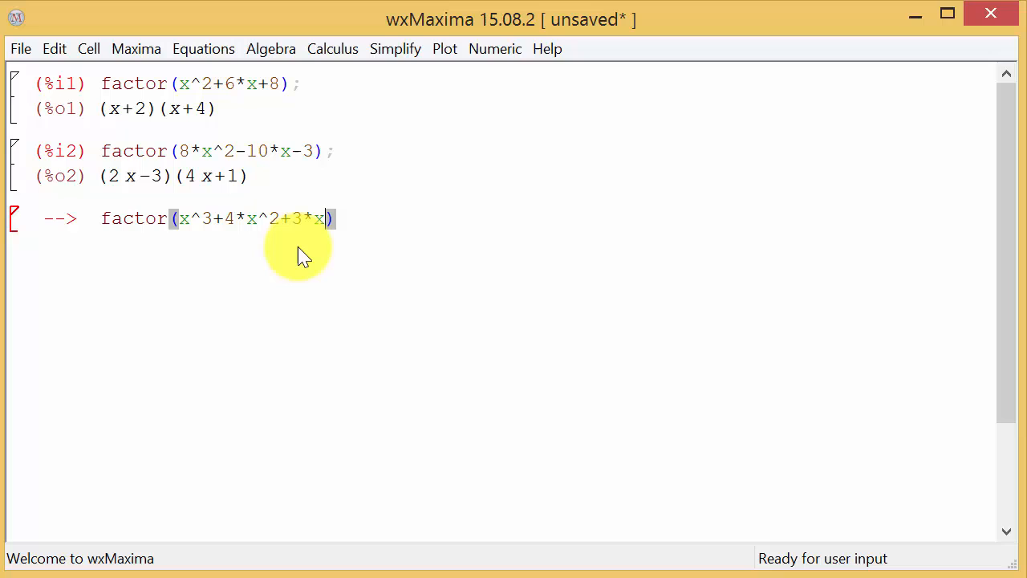
pyautogui.write('=')
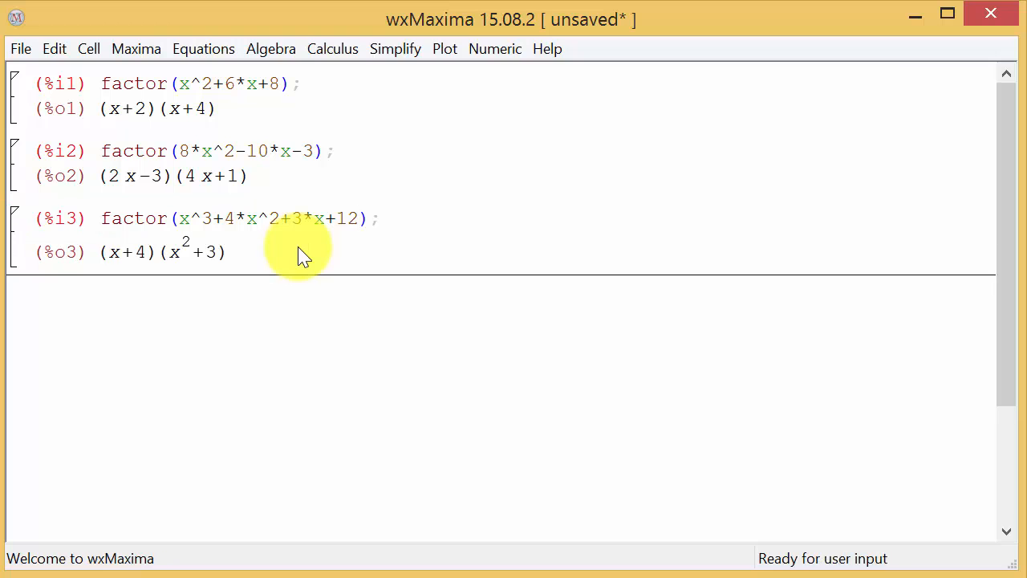
pyautogui.moveTo(224, 251)
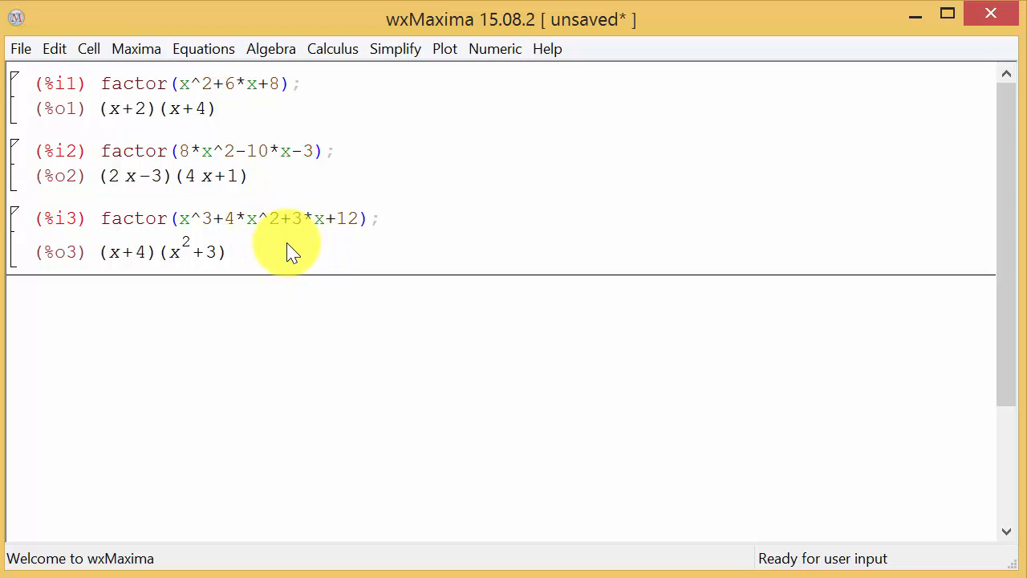
pyautogui.moveTo(196, 249)
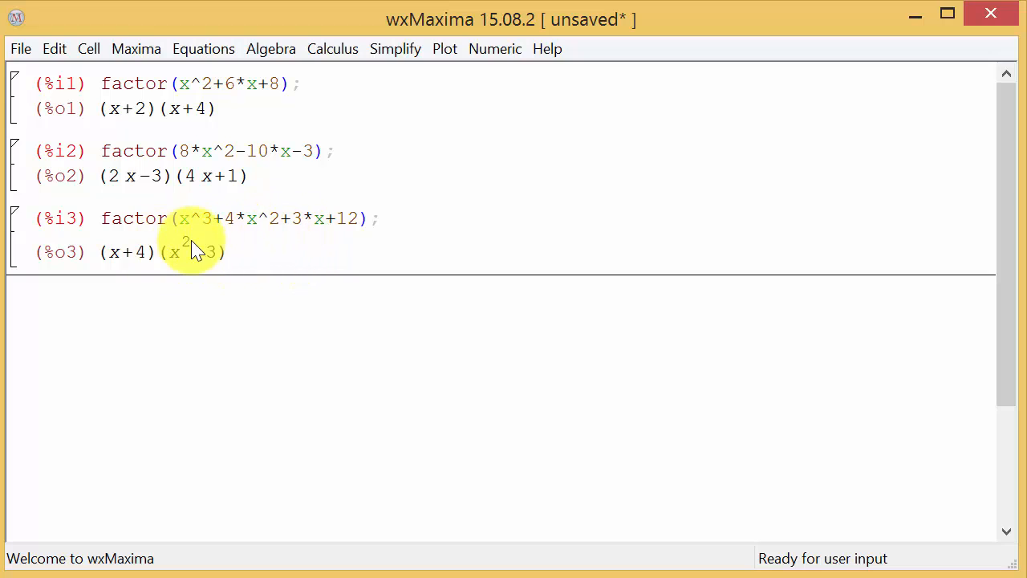
pyautogui.moveTo(173, 270)
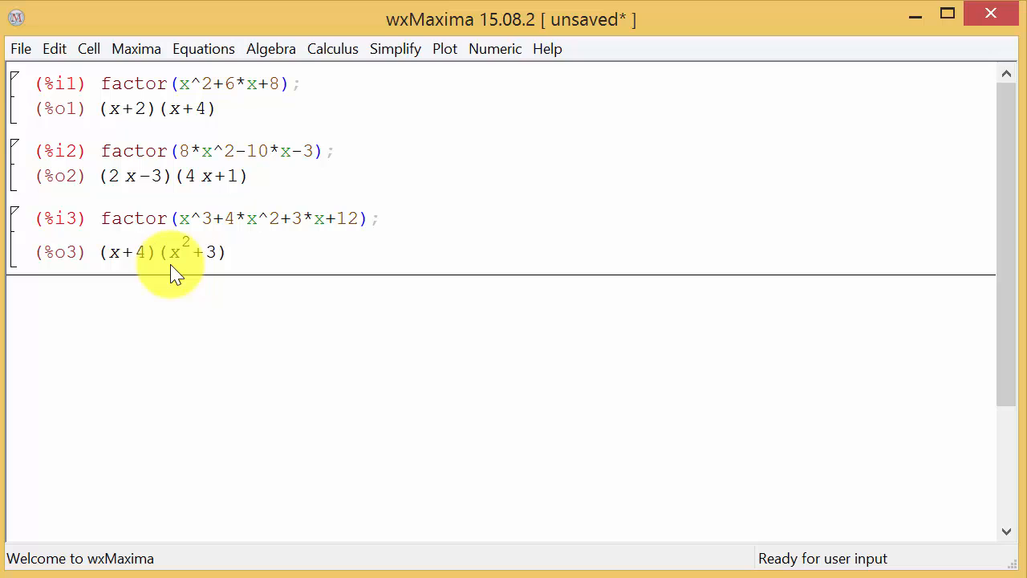
# - Enter factor(x^4-81) in a new cell to get (x-3)(x+3)(x^2+9)
pyautogui.write('factor(')
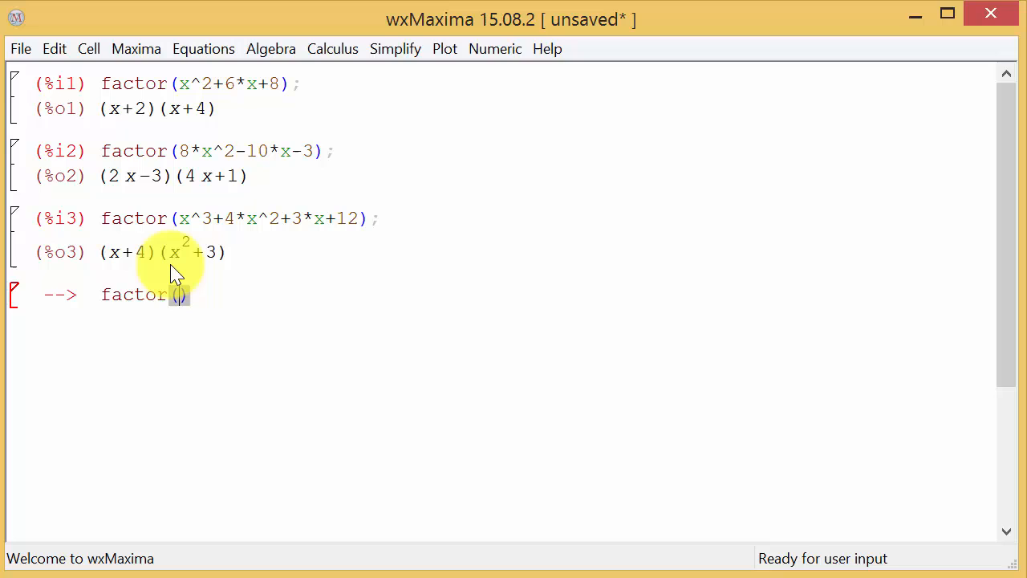
pyautogui.write('x^')
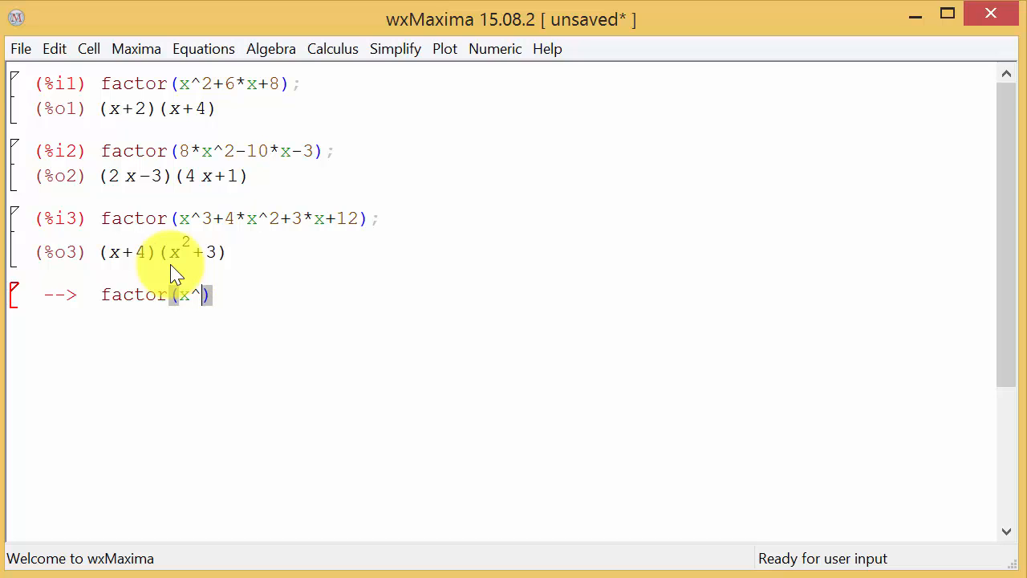
pyautogui.write('4')
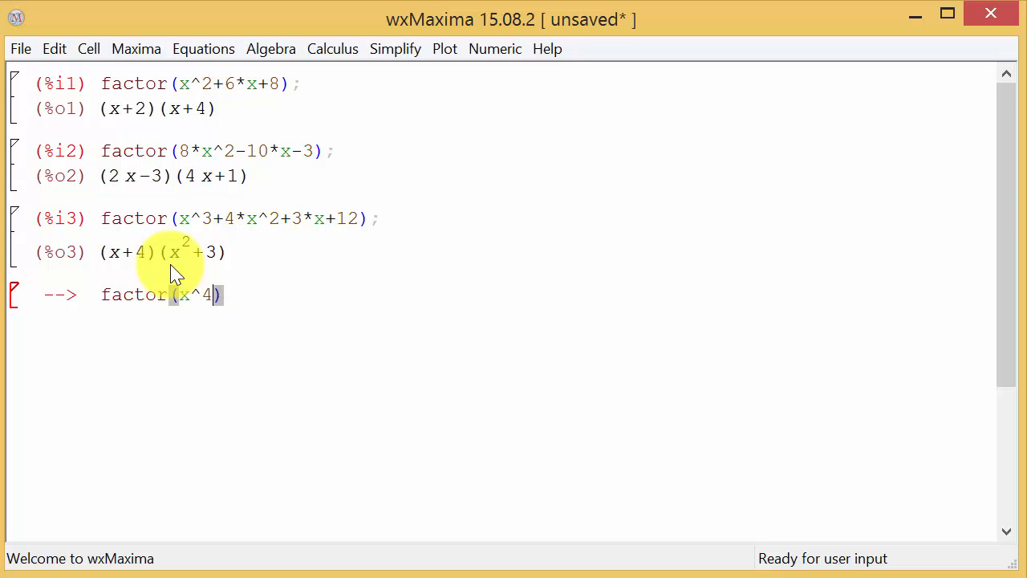
pyautogui.write('-81')
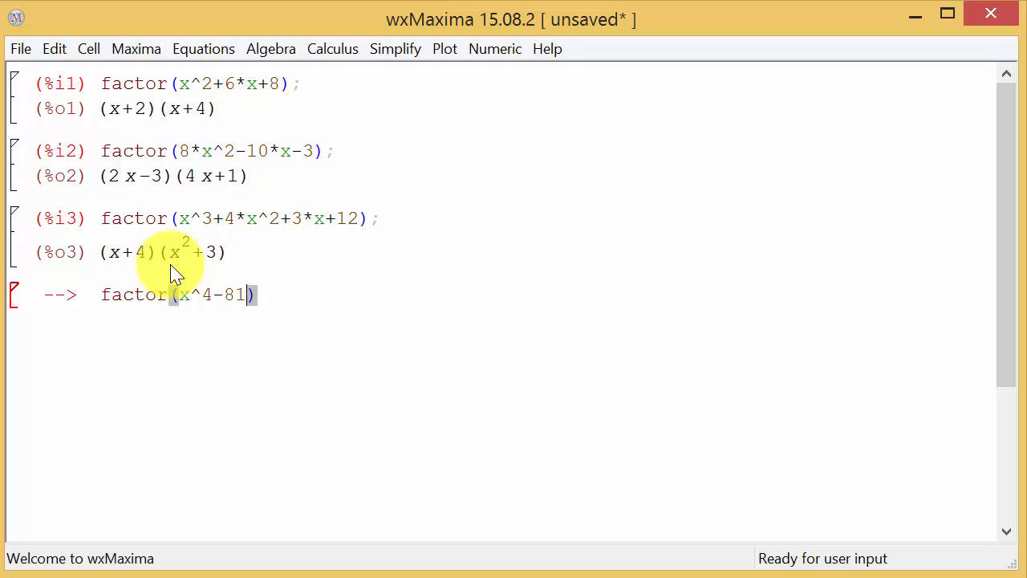
pyautogui.moveTo(356, 233)
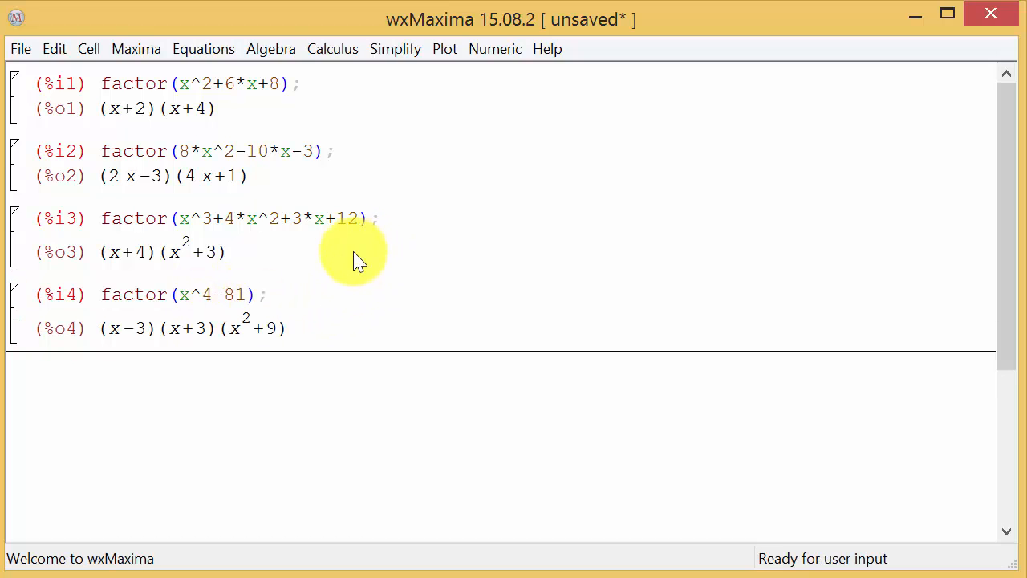
pyautogui.moveTo(169, 314)
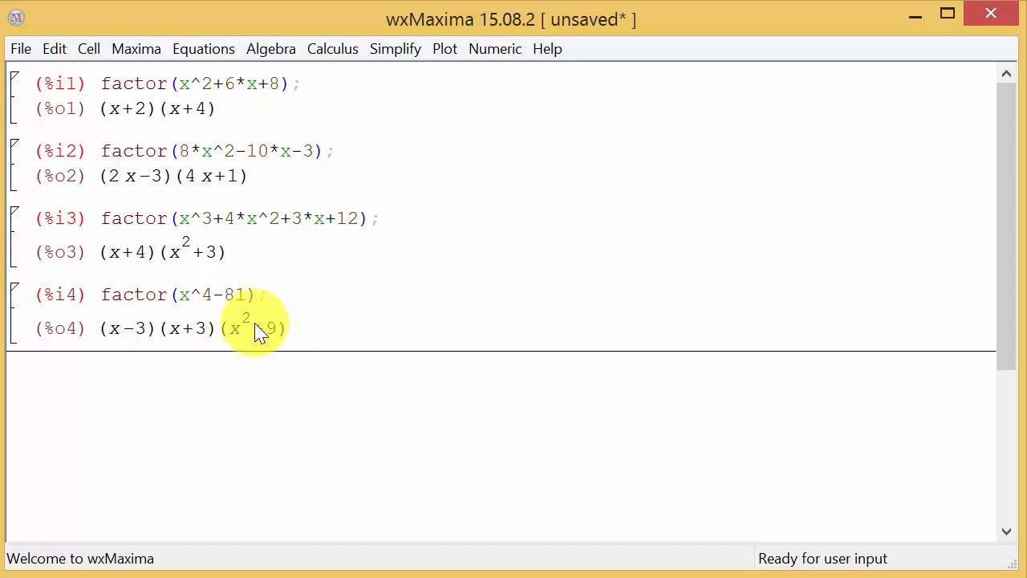
pyautogui.moveTo(222, 331)
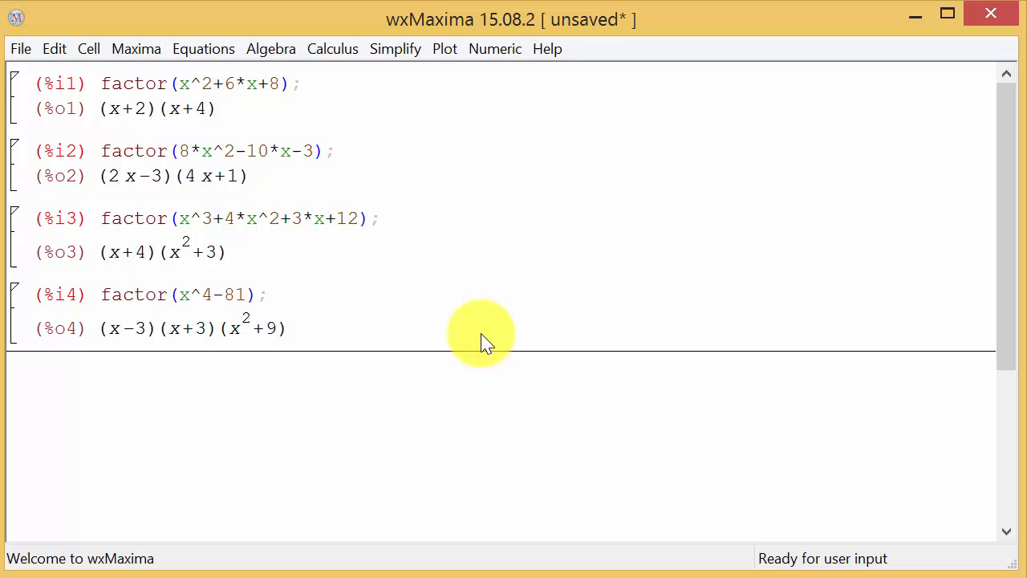
# - Enter and evaluate factor(64*x^3-125), giving (4x-5)(16x^2+20x+25)
pyautogui.write('fac')
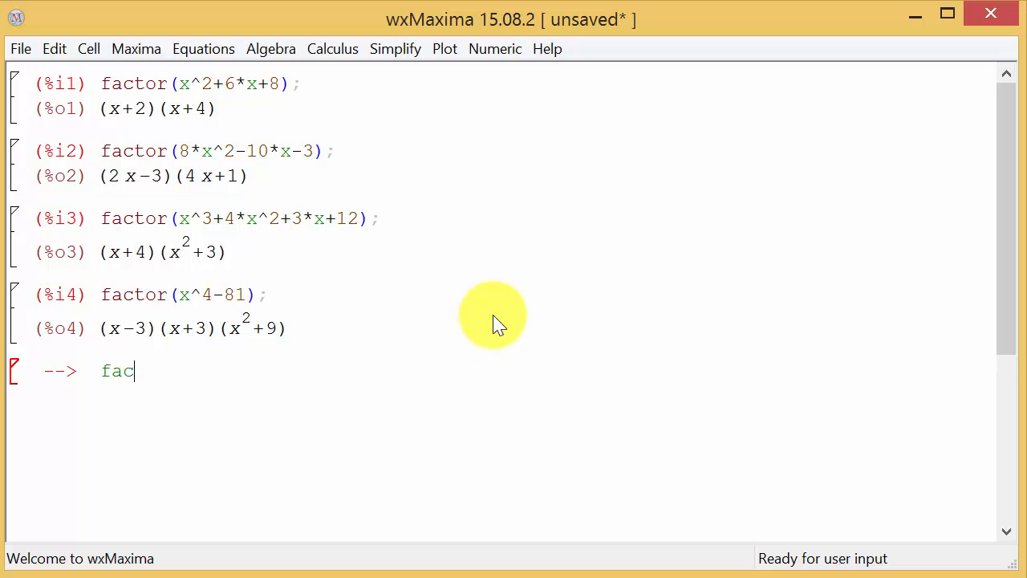
pyautogui.write('tor()')
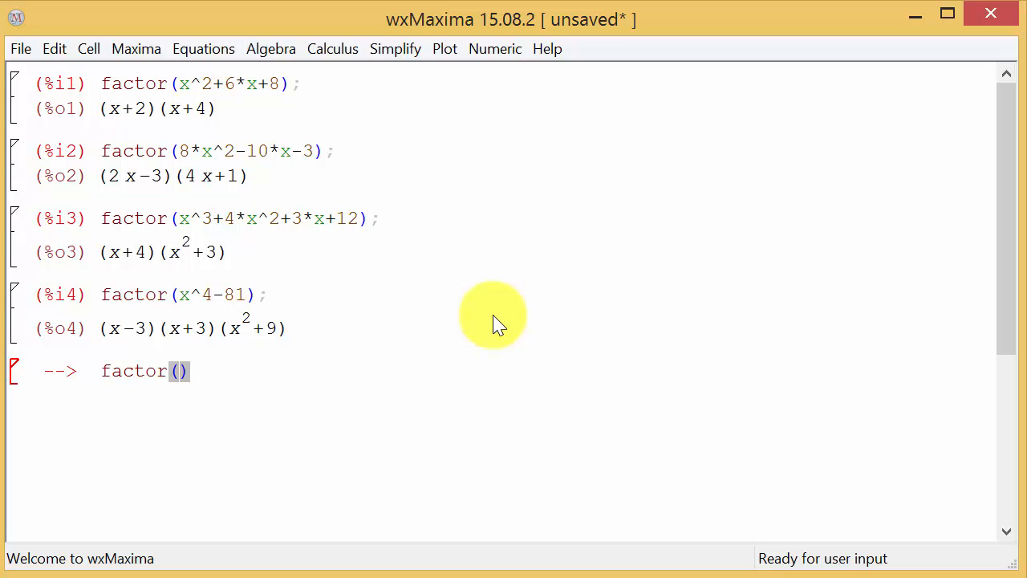
pyautogui.write('64')
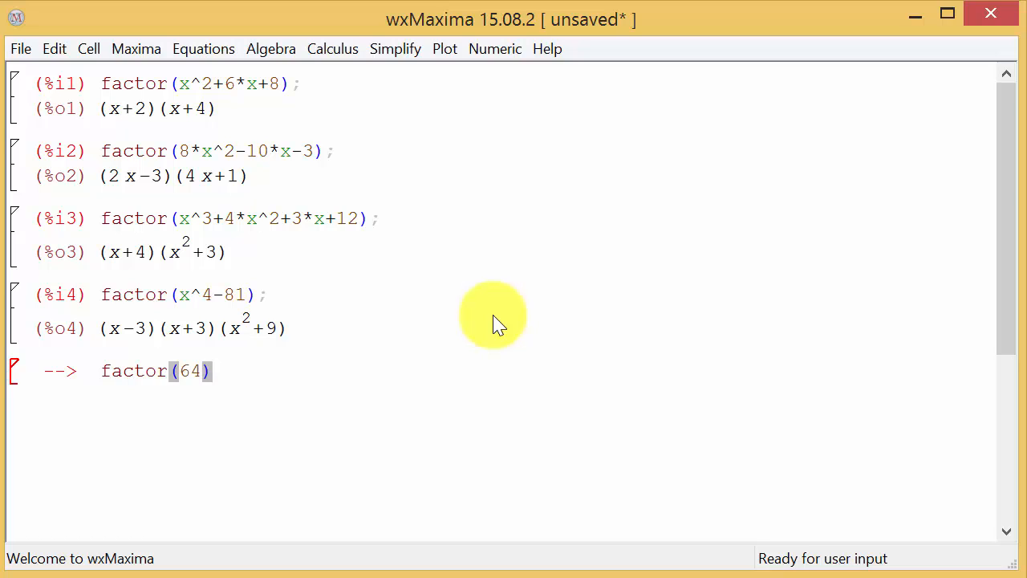
pyautogui.write('*x^3')
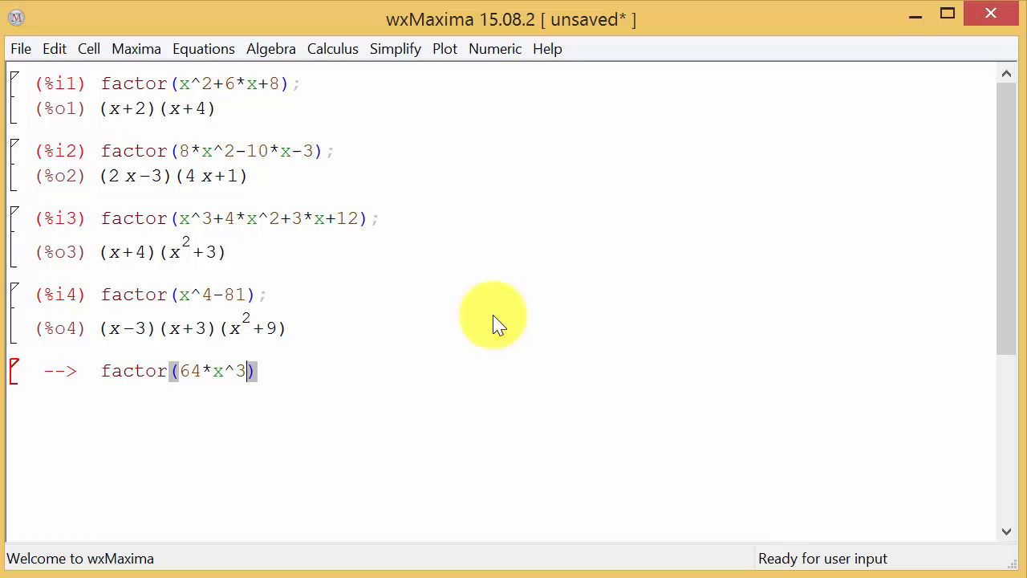
pyautogui.write('-')
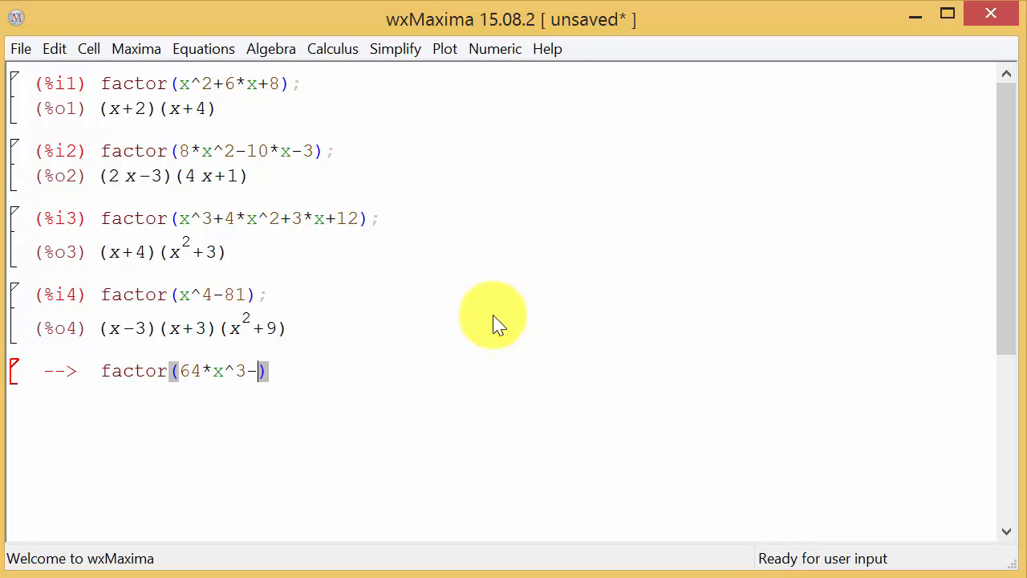
pyautogui.write('125')
pyautogui.press('Return')
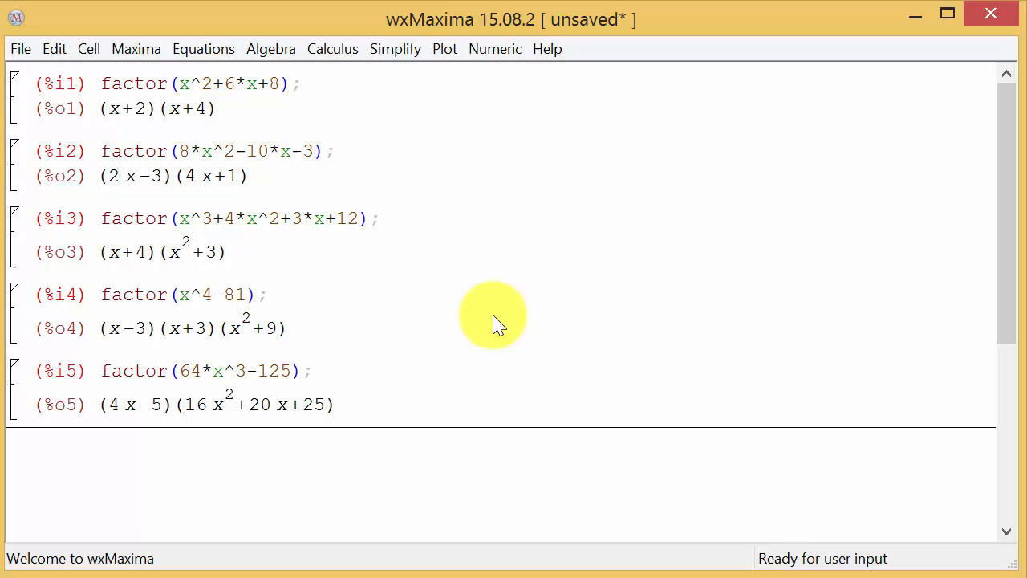
# - Enter factor(a^3-b^3) as the sixth input, factored as -(b-a)(a^2+ab+b^2)
pyautogui.write('f')
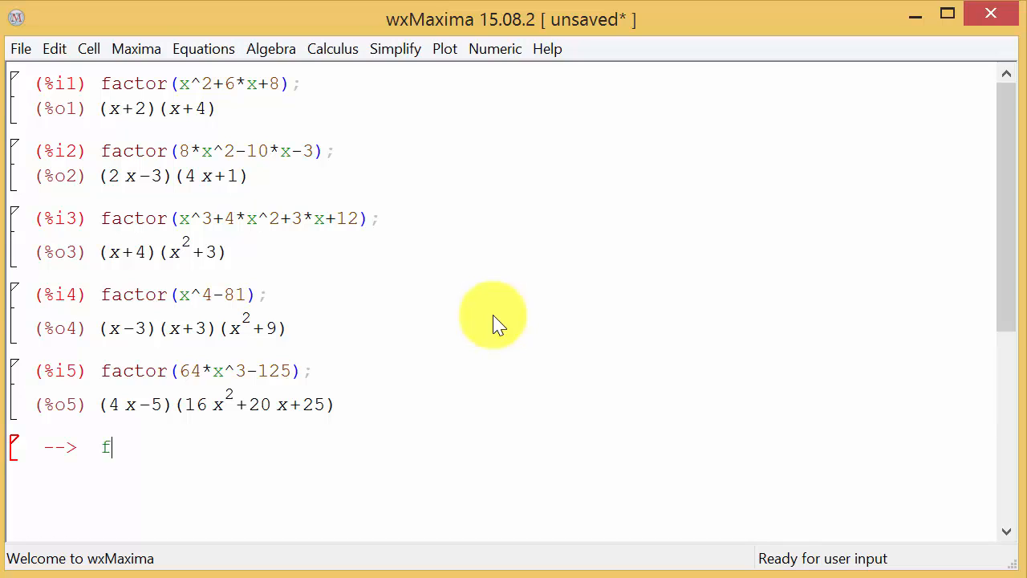
pyautogui.write('actor')
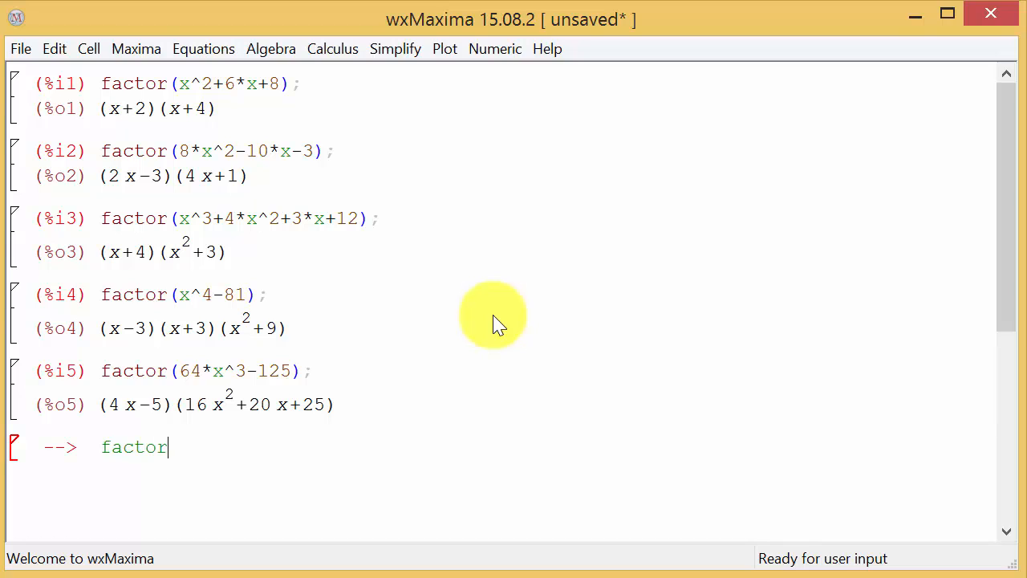
pyautogui.write('()')
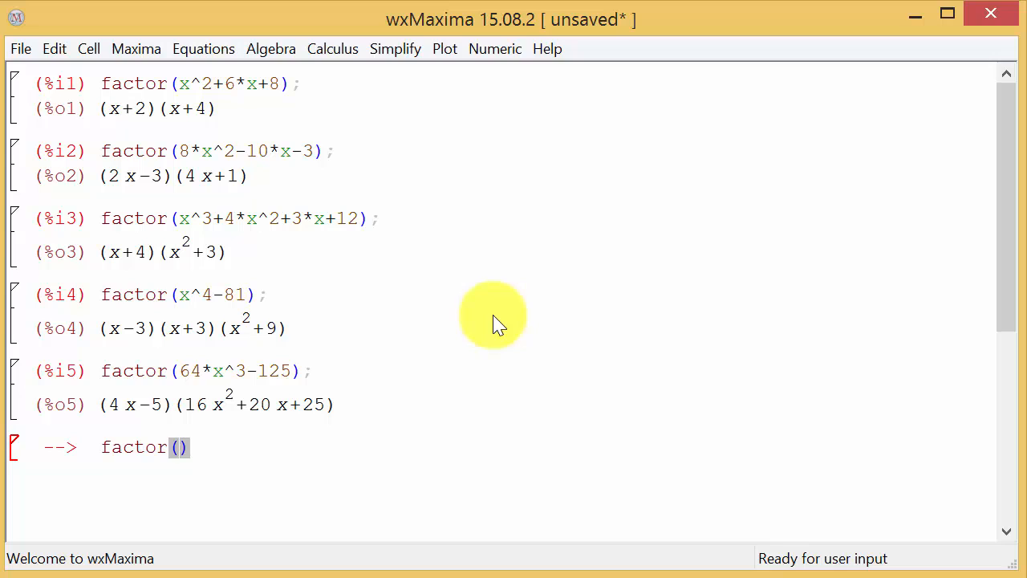
pyautogui.write('a')
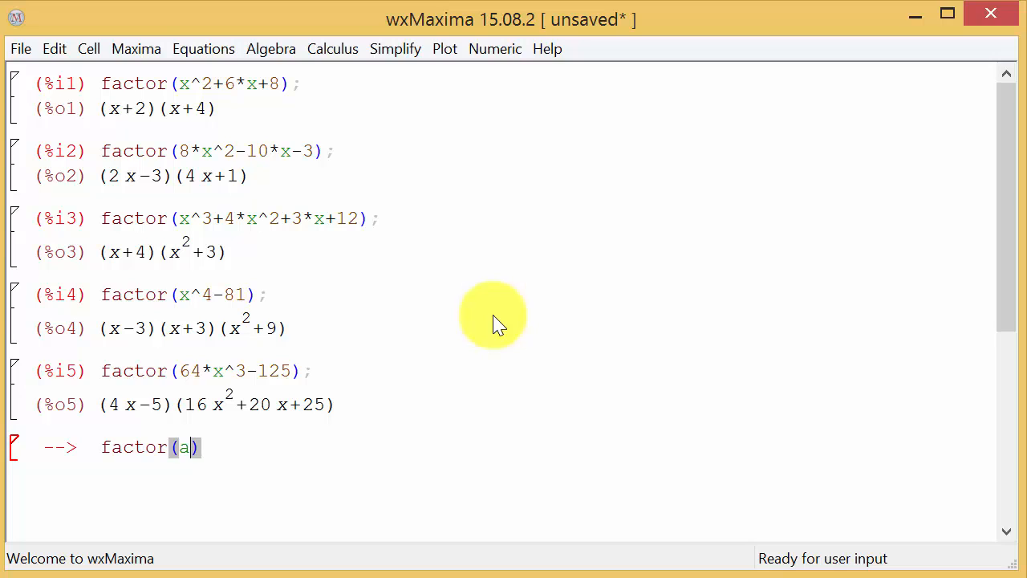
pyautogui.write('^3')
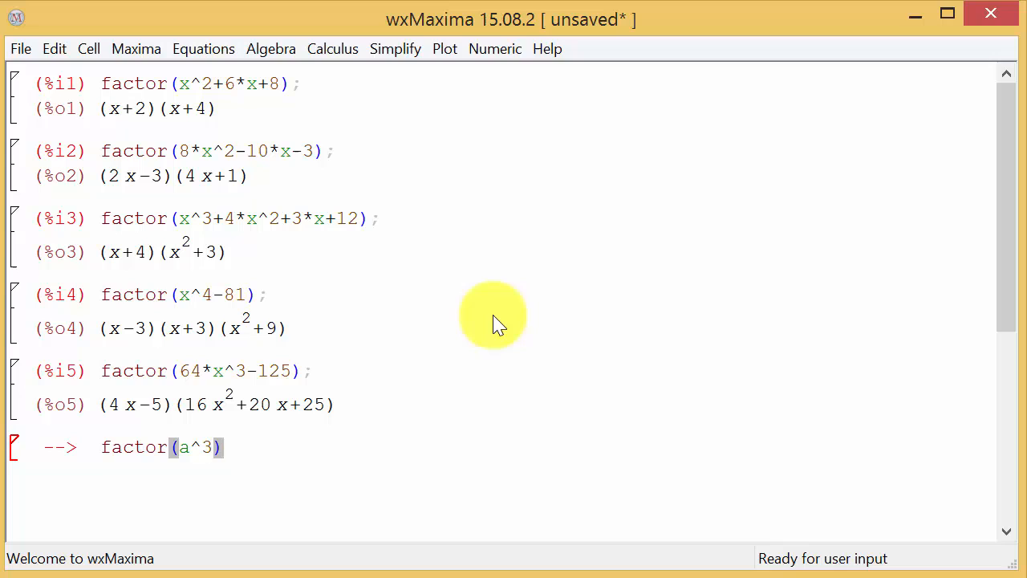
pyautogui.write('-b^3')
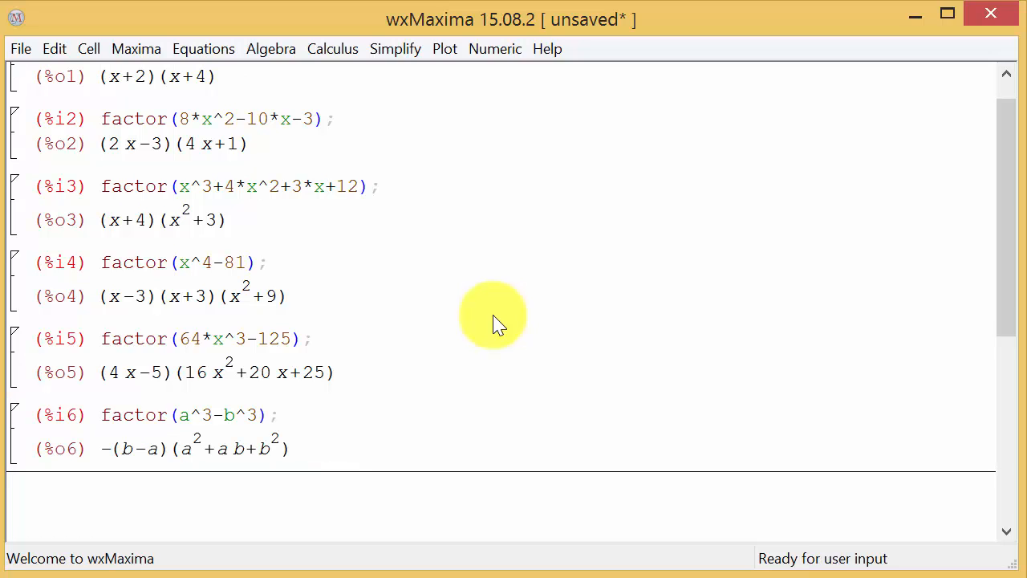
pyautogui.moveTo(276, 441)
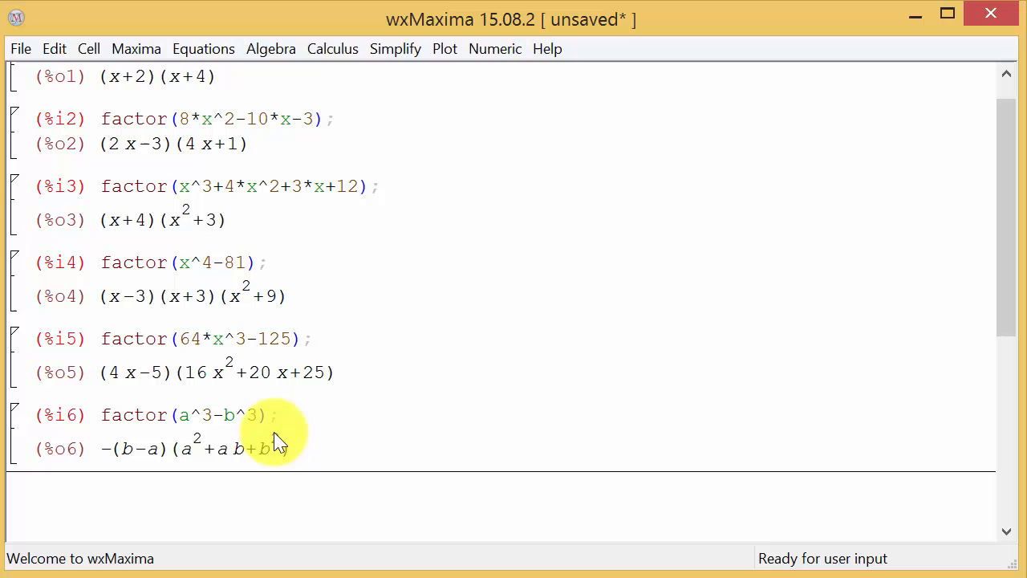
pyautogui.moveTo(175, 469)
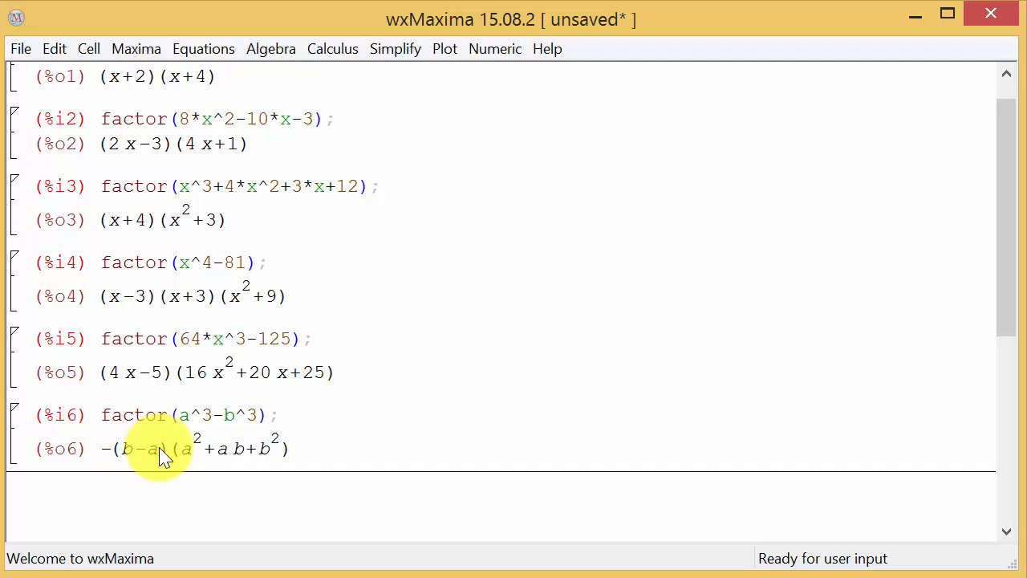
pyautogui.moveTo(169, 452)
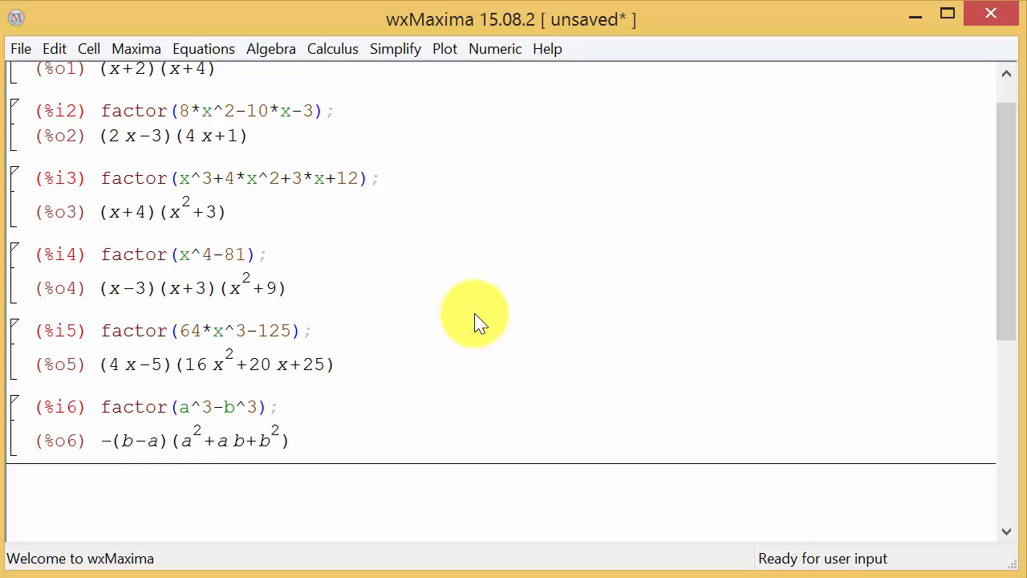
pyautogui.scroll(-3)
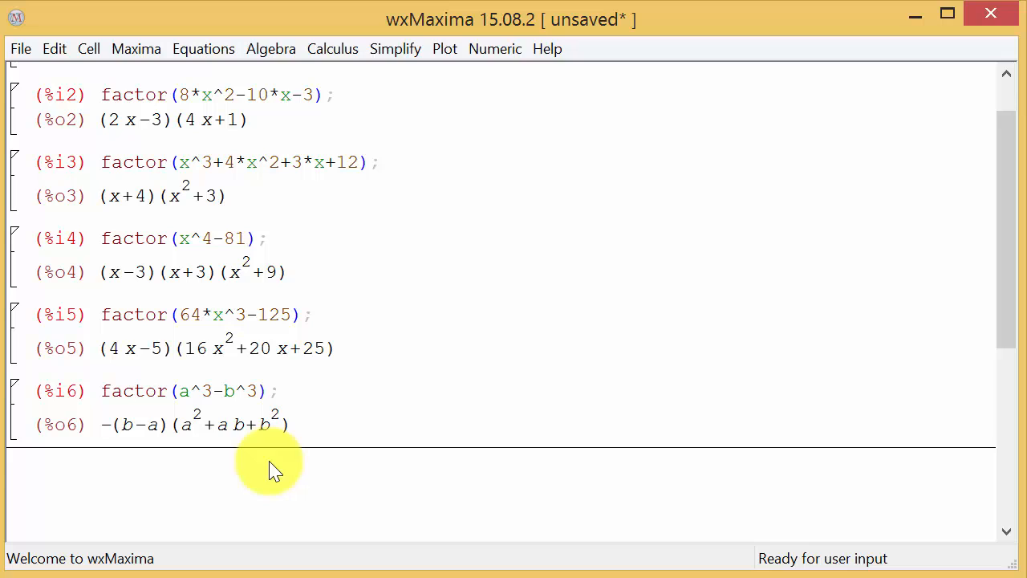
# - Enter factor(2*x^3+8*x^2+8*x) as the seventh input, giving 2x(2+x)^2
pyautogui.write('factor')
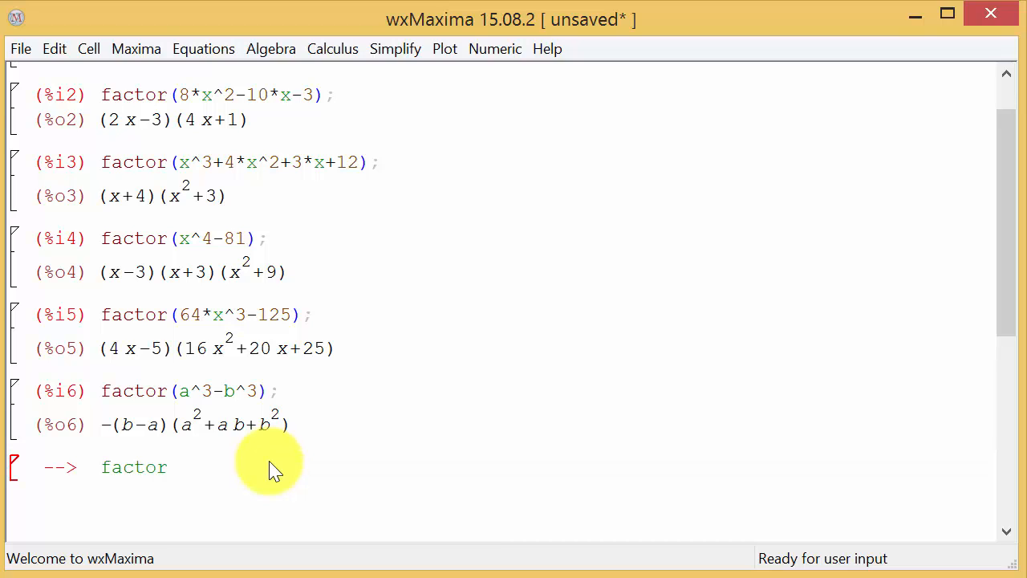
pyautogui.write('()')
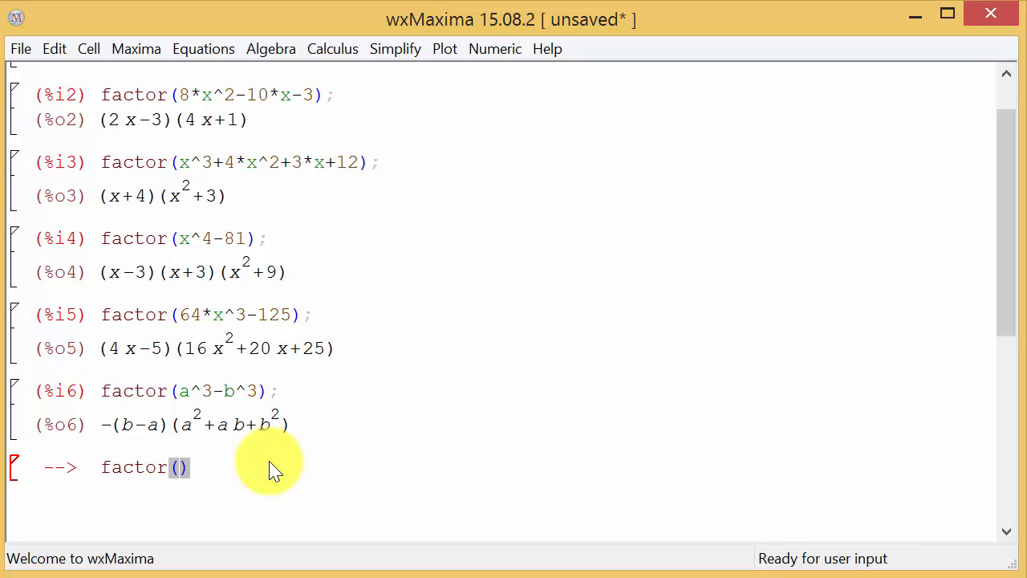
pyautogui.write('2')
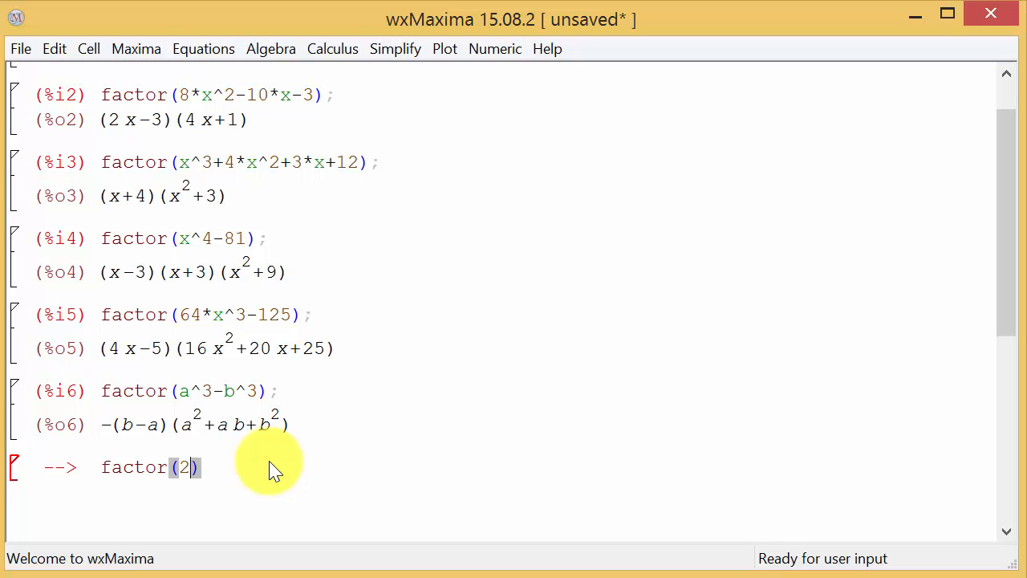
pyautogui.write('*x')
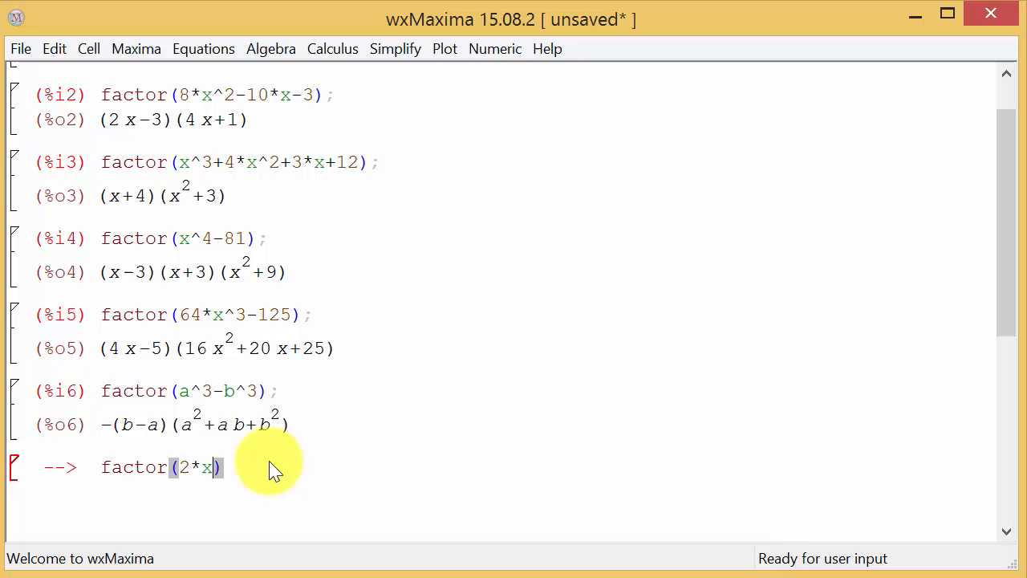
pyautogui.write('^3')
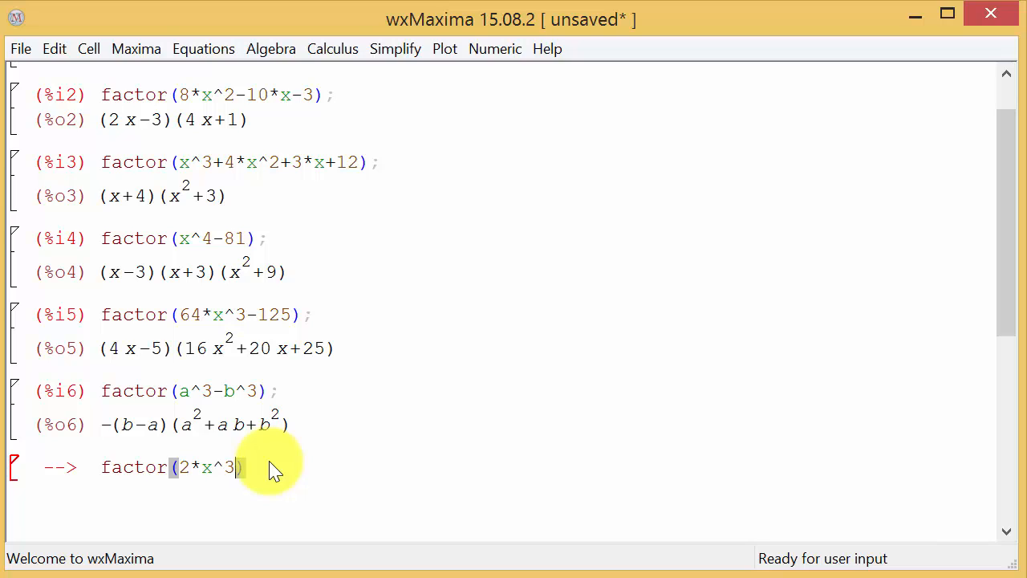
pyautogui.write('+')
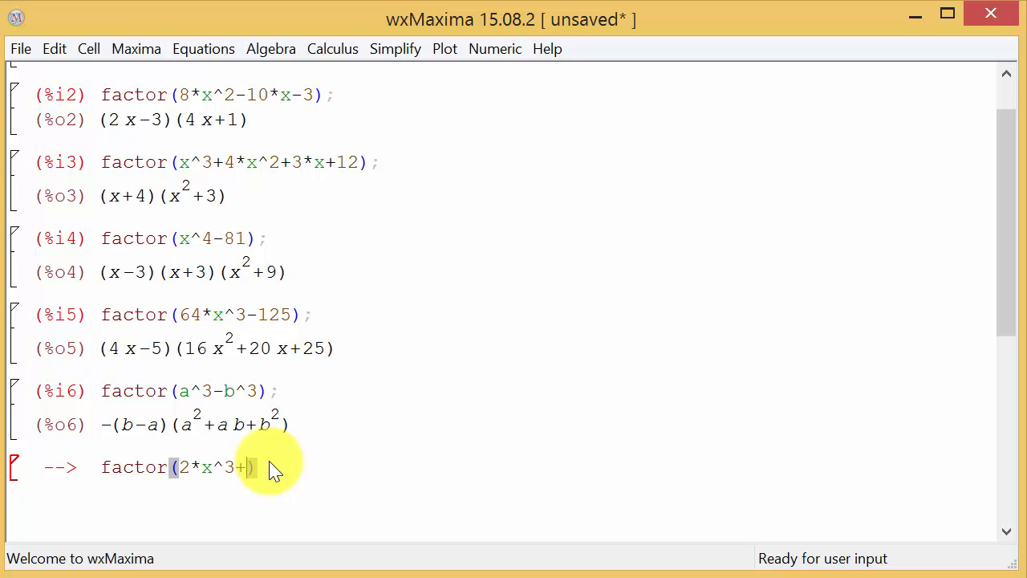
pyautogui.write('8*x^2')
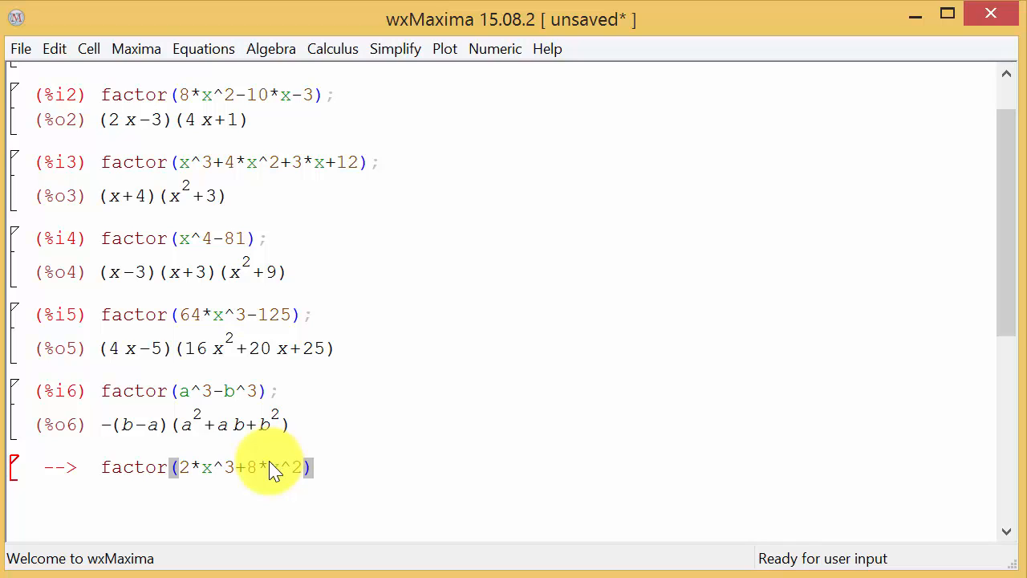
pyautogui.write('+')
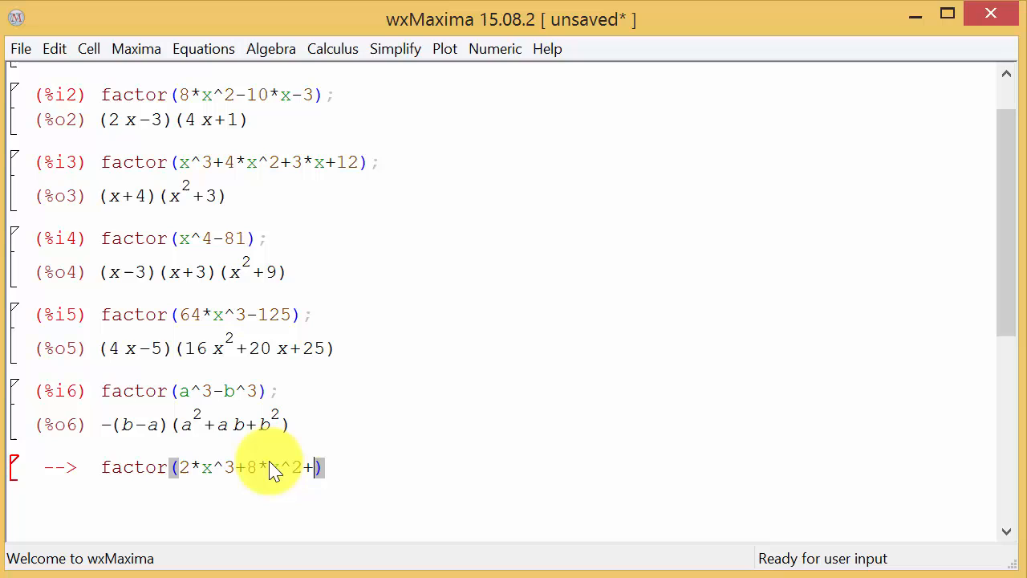
pyautogui.write('8*')
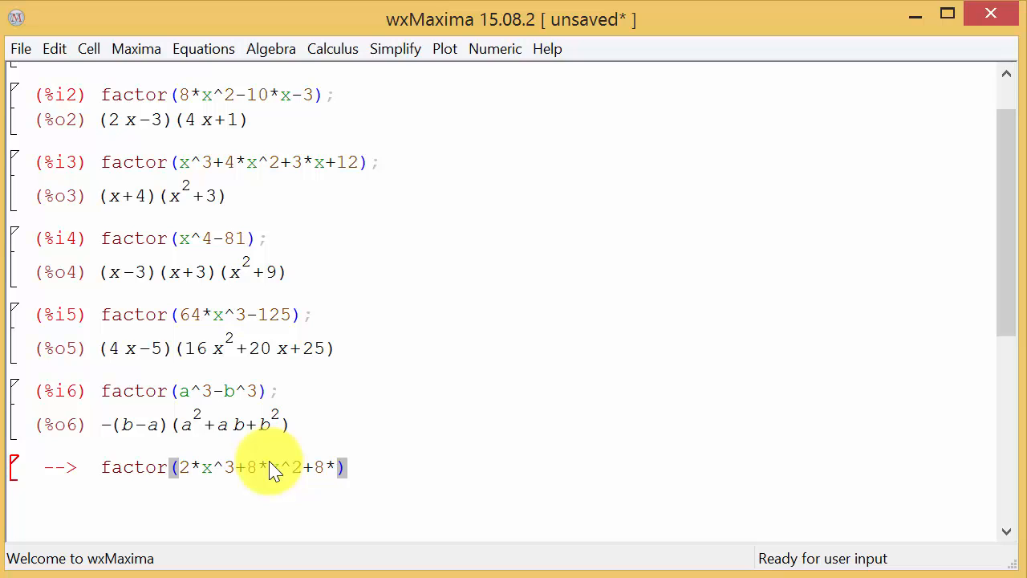
pyautogui.write('x')
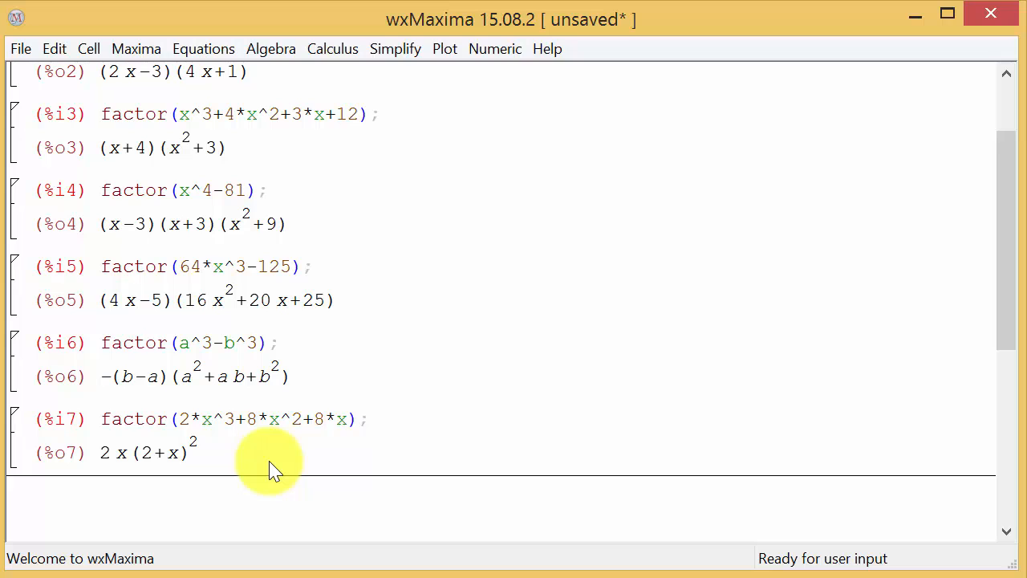
pyautogui.moveTo(267, 434)
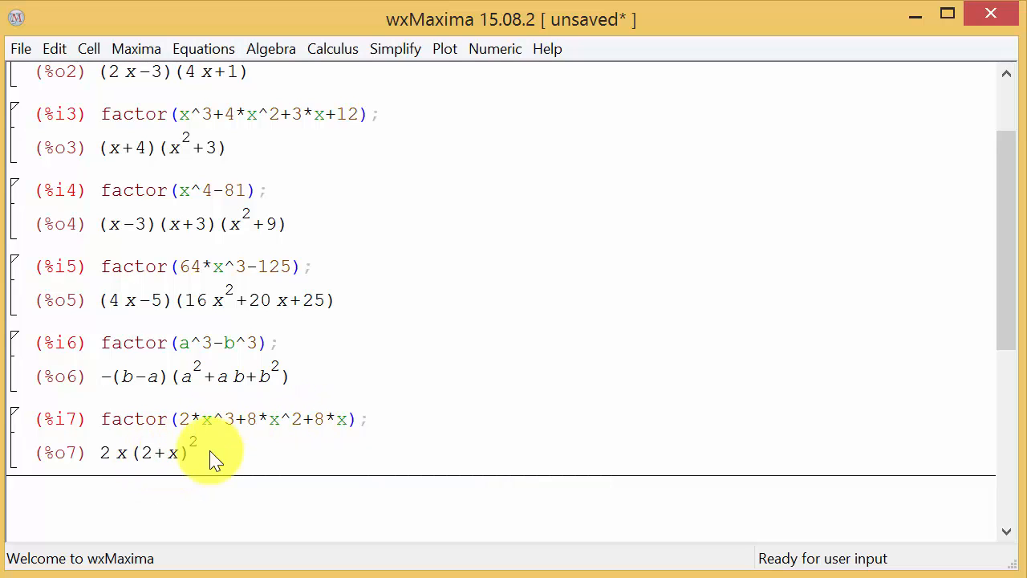
pyautogui.moveTo(178, 459)
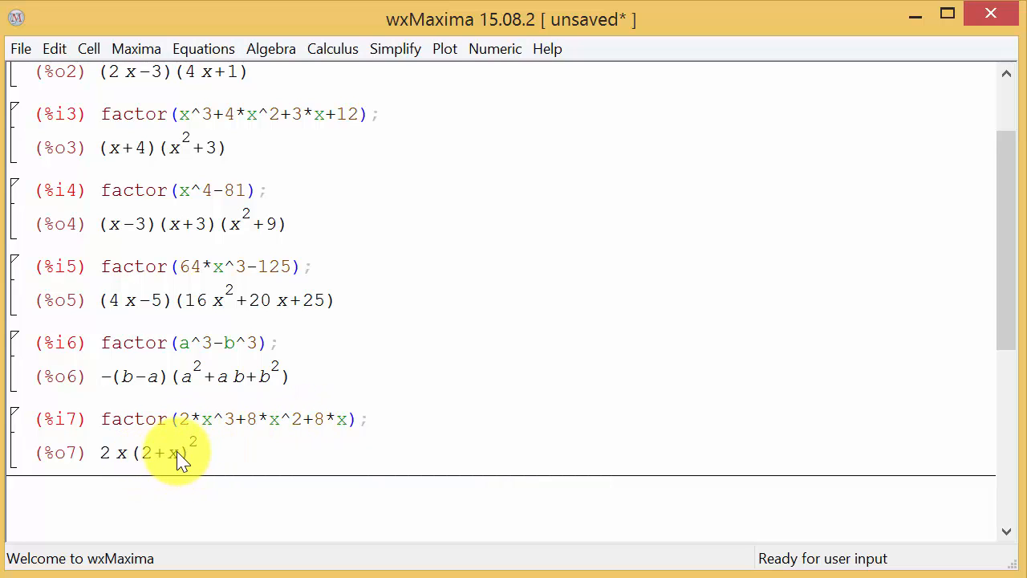
pyautogui.moveTo(379, 351)
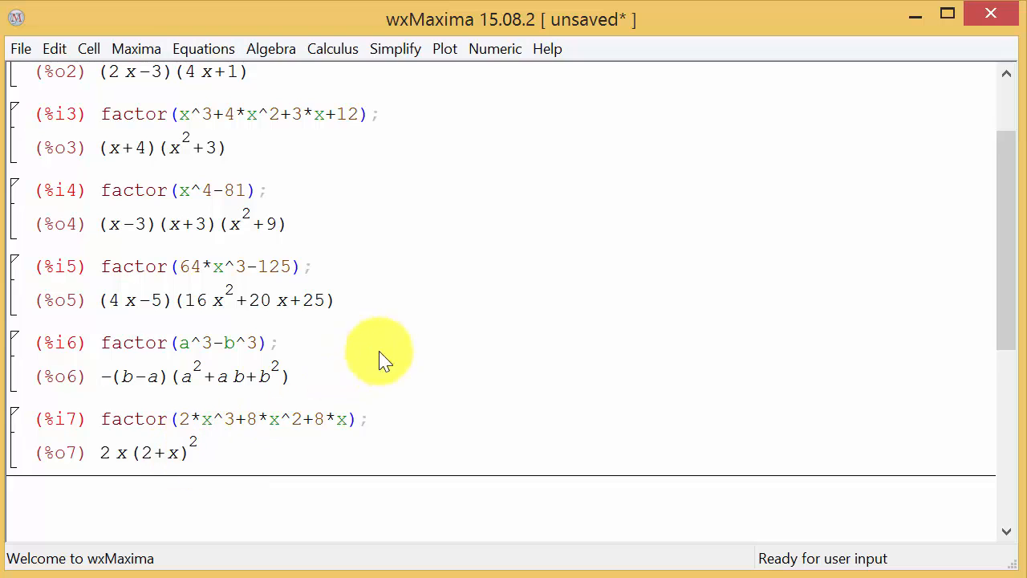